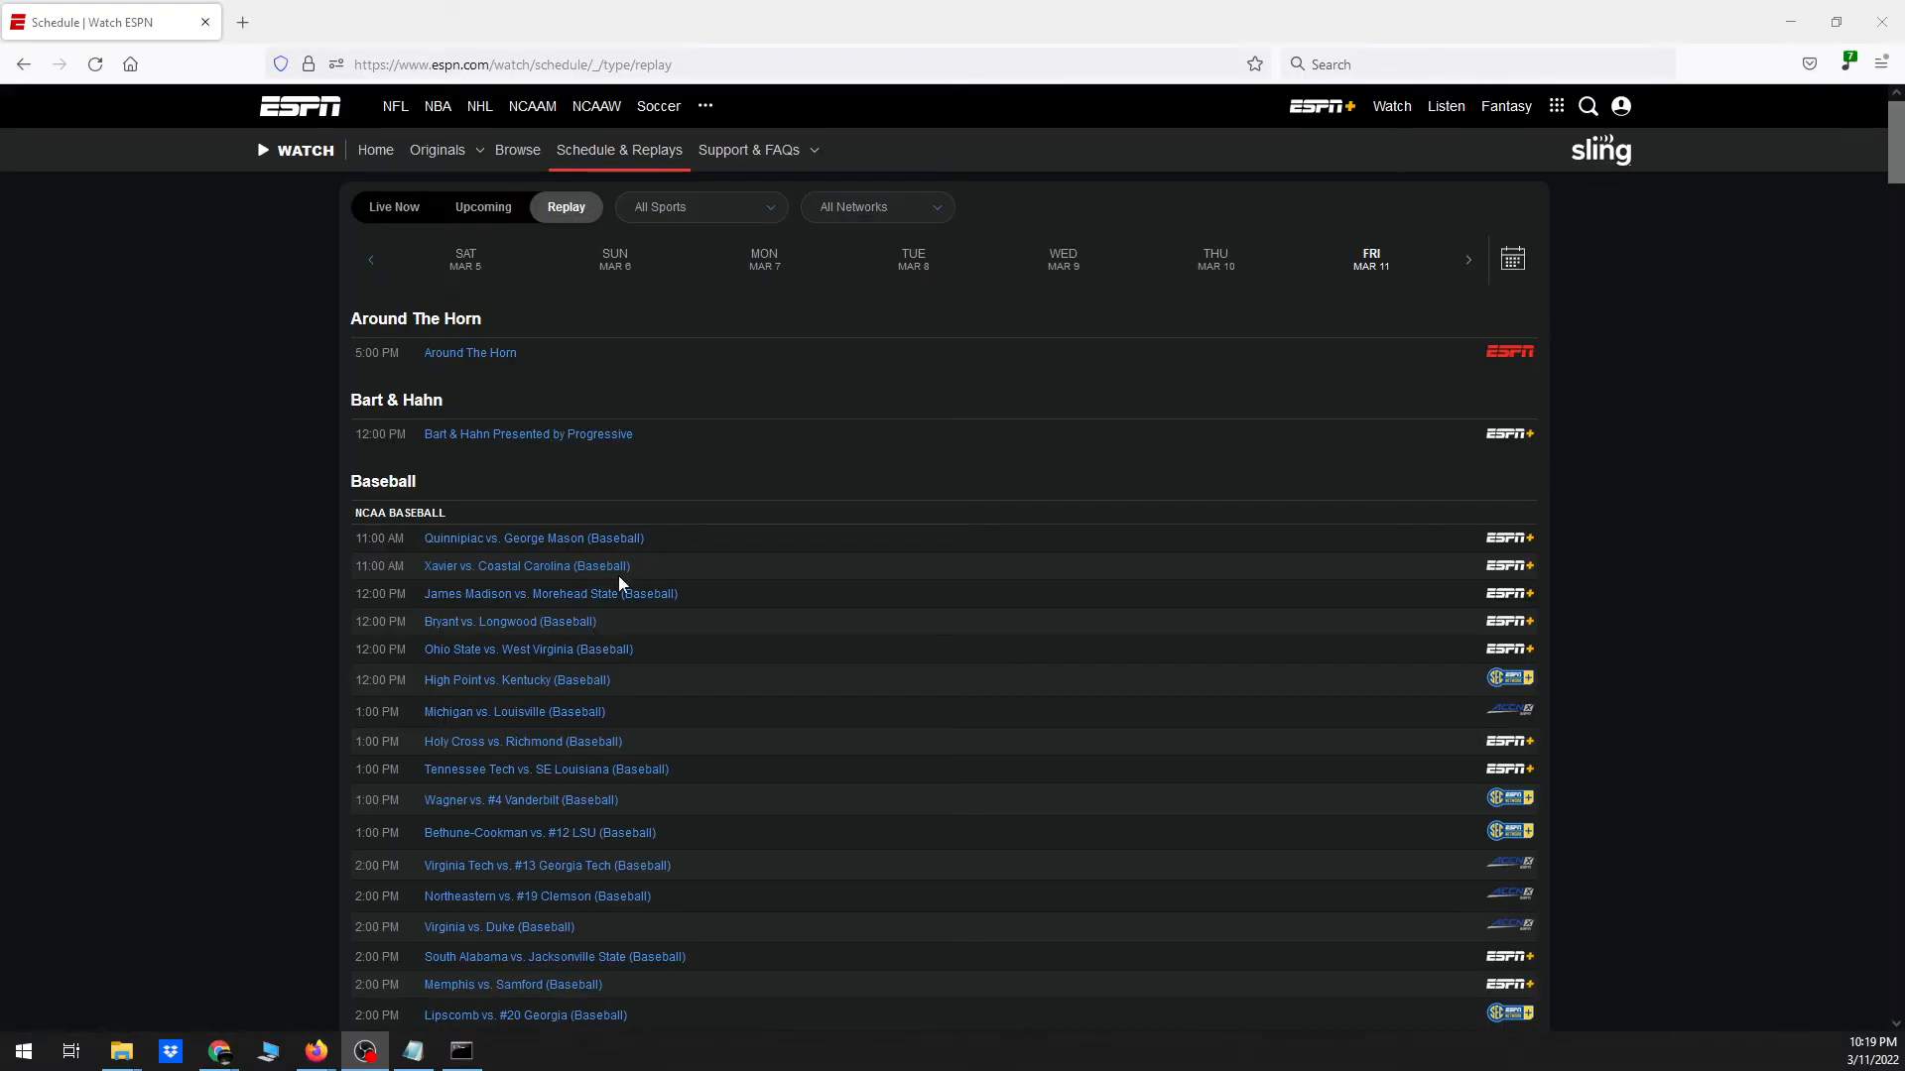
pyautogui.moveTo(864, 15)
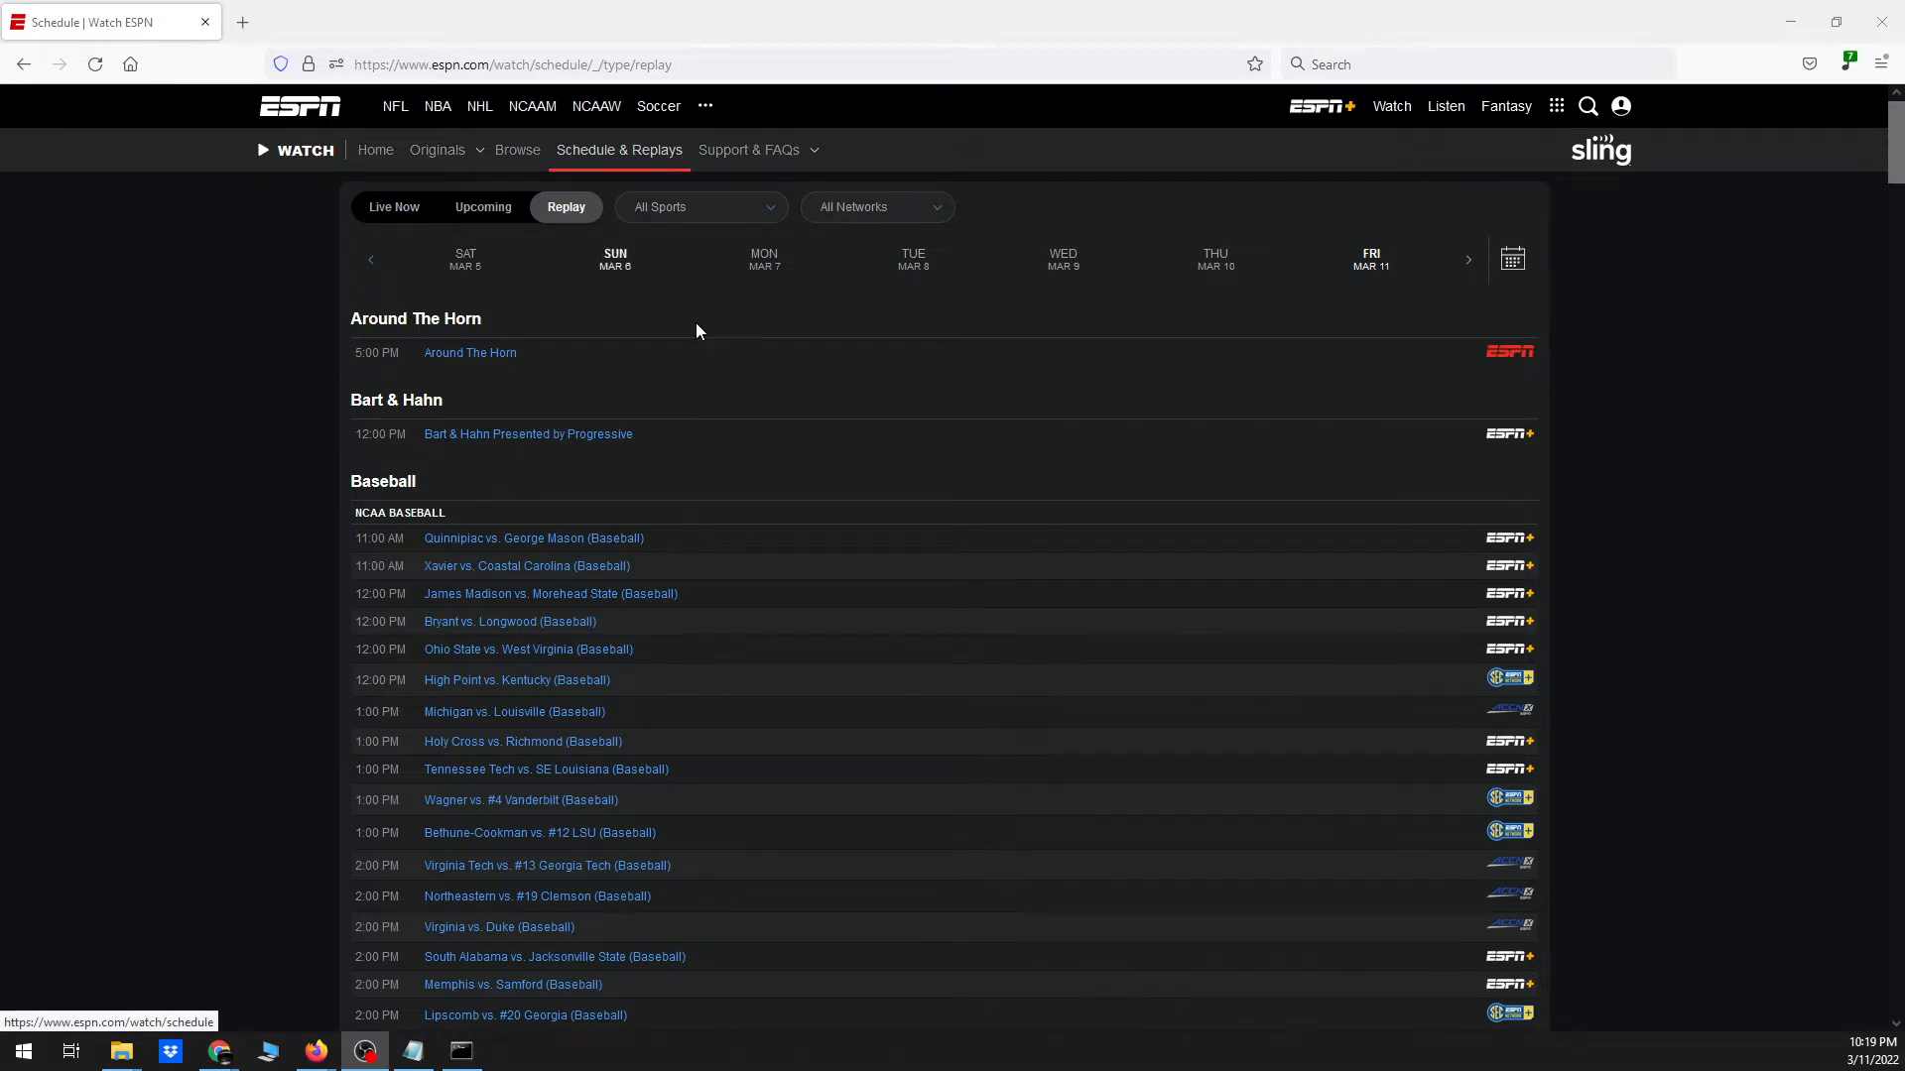
# Change the replay schedule's network filter from All Networks to ESPN+
pyautogui.click(872, 207)
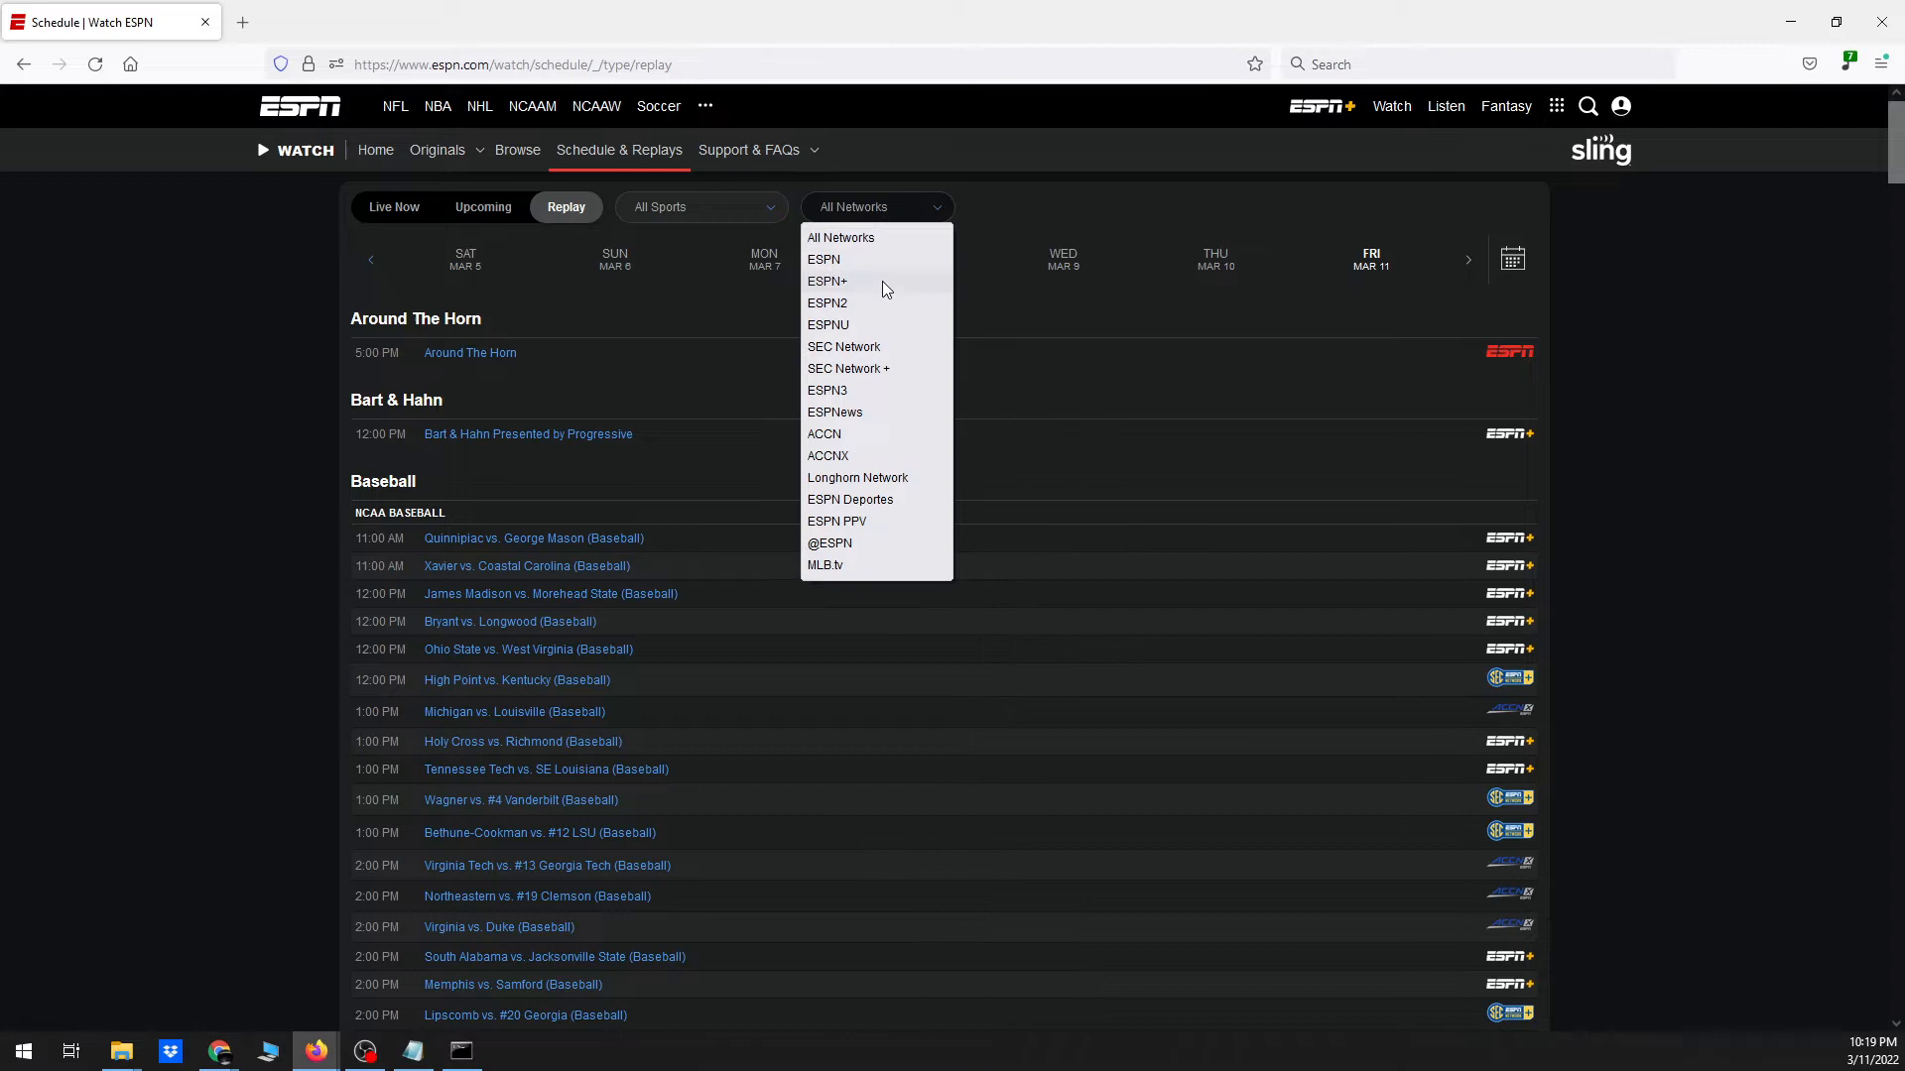
pyautogui.click(827, 281)
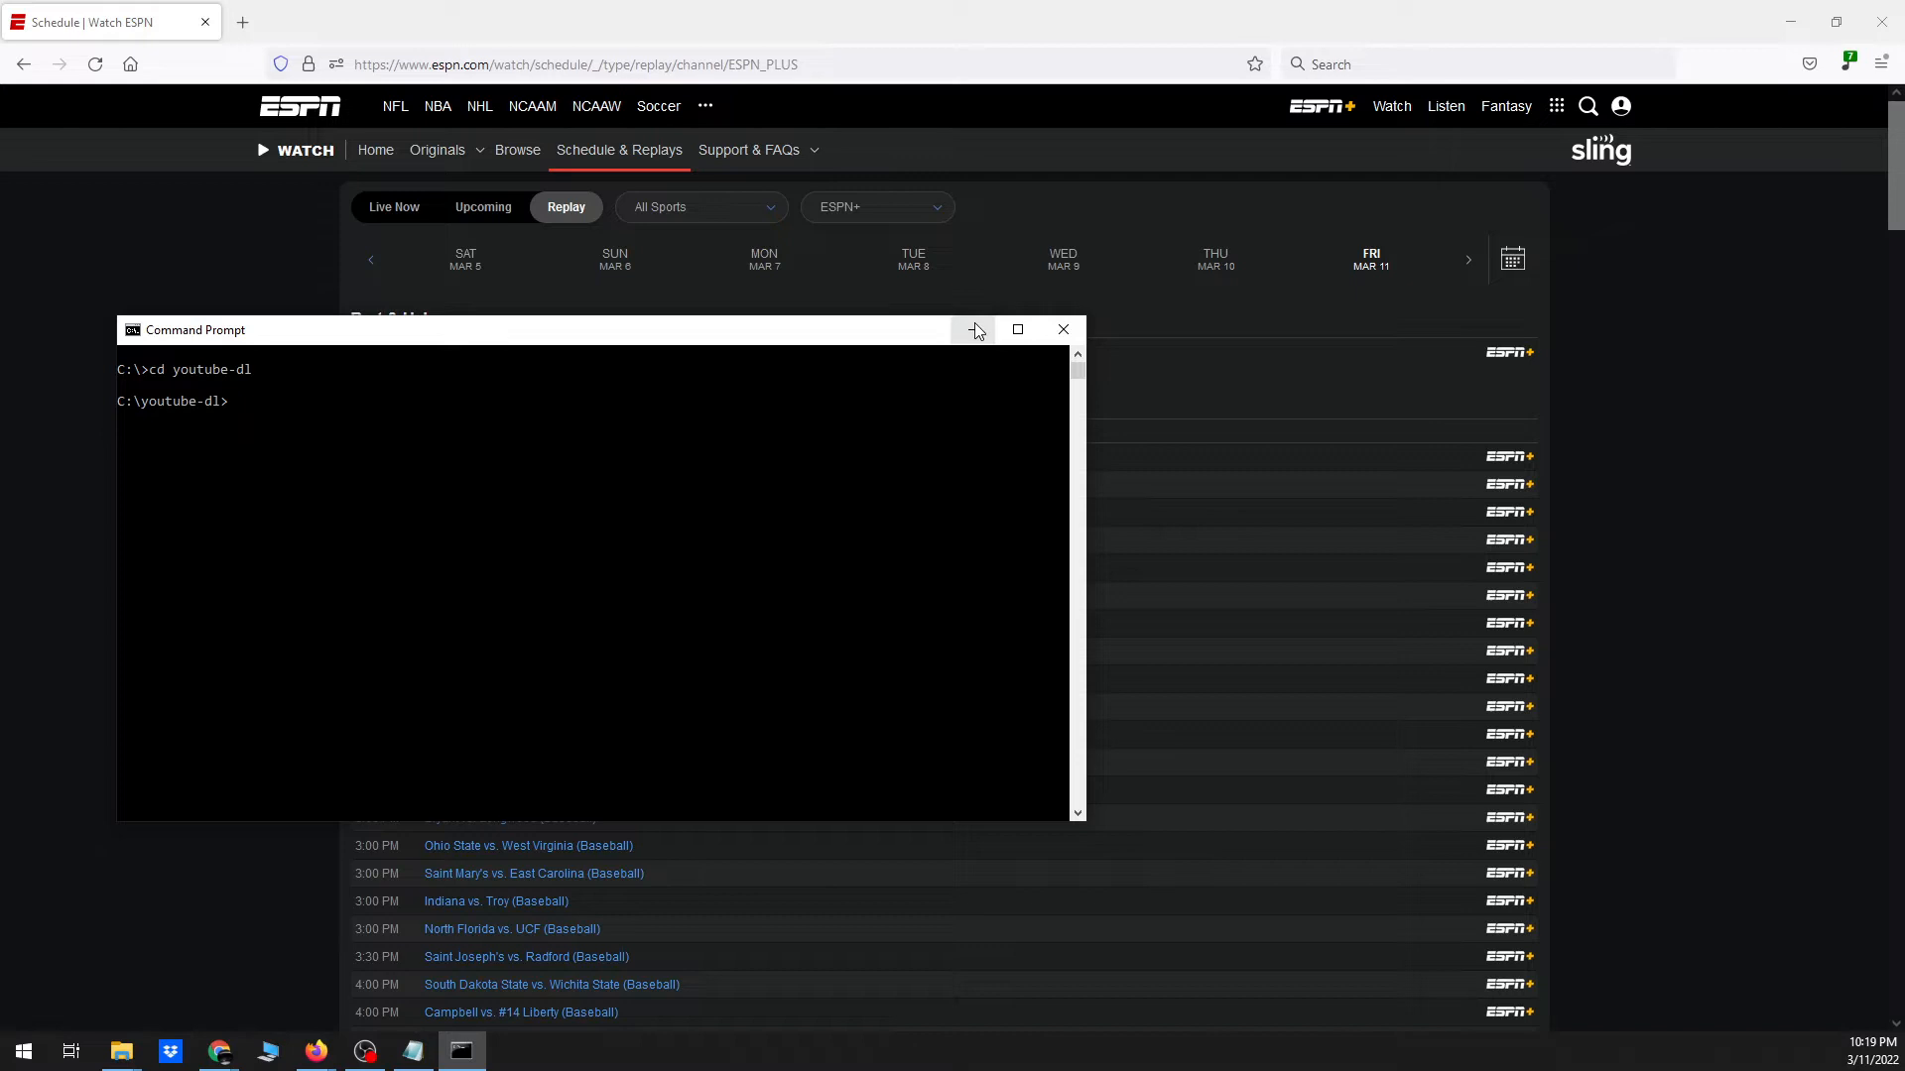
pyautogui.moveTo(973, 329)
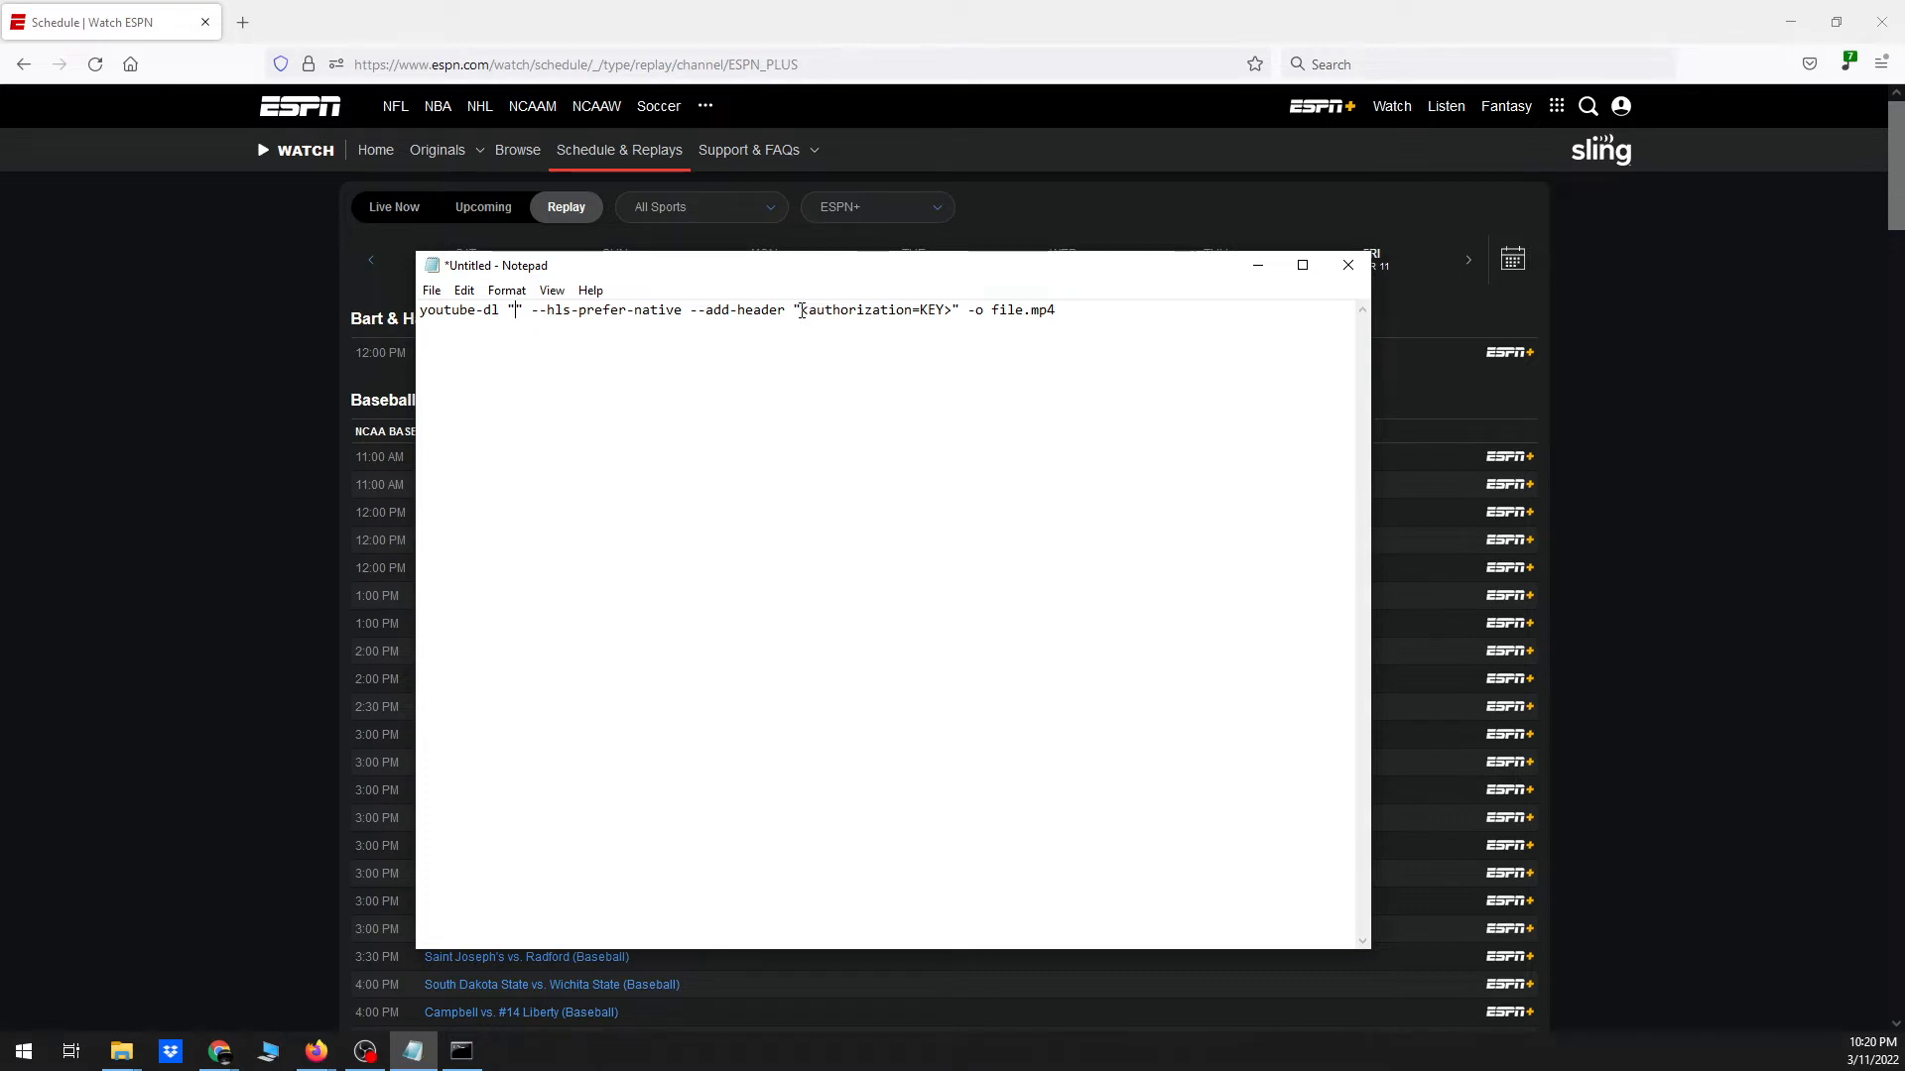
# Return to Firefox's ESPN+-only replay listing for March 11
pyautogui.doubleClick(872, 309)
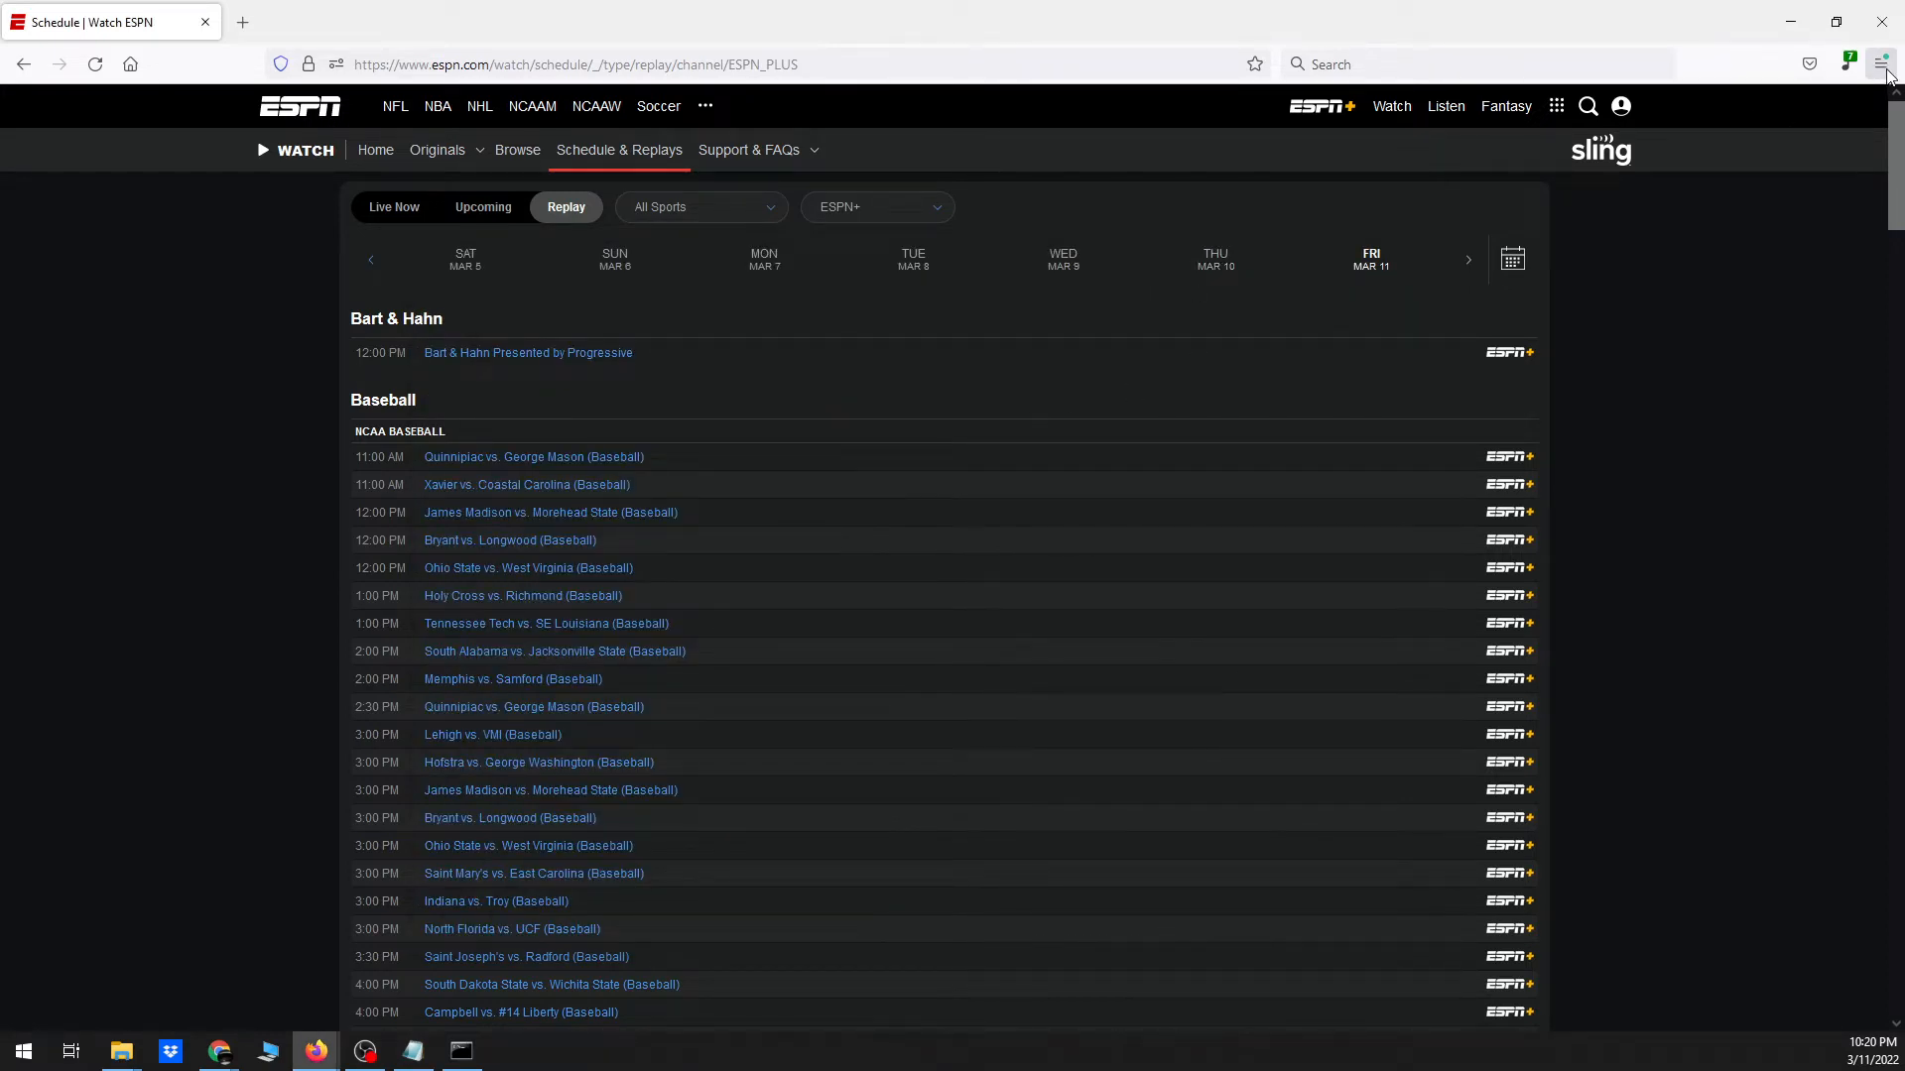
pyautogui.moveTo(1882, 63)
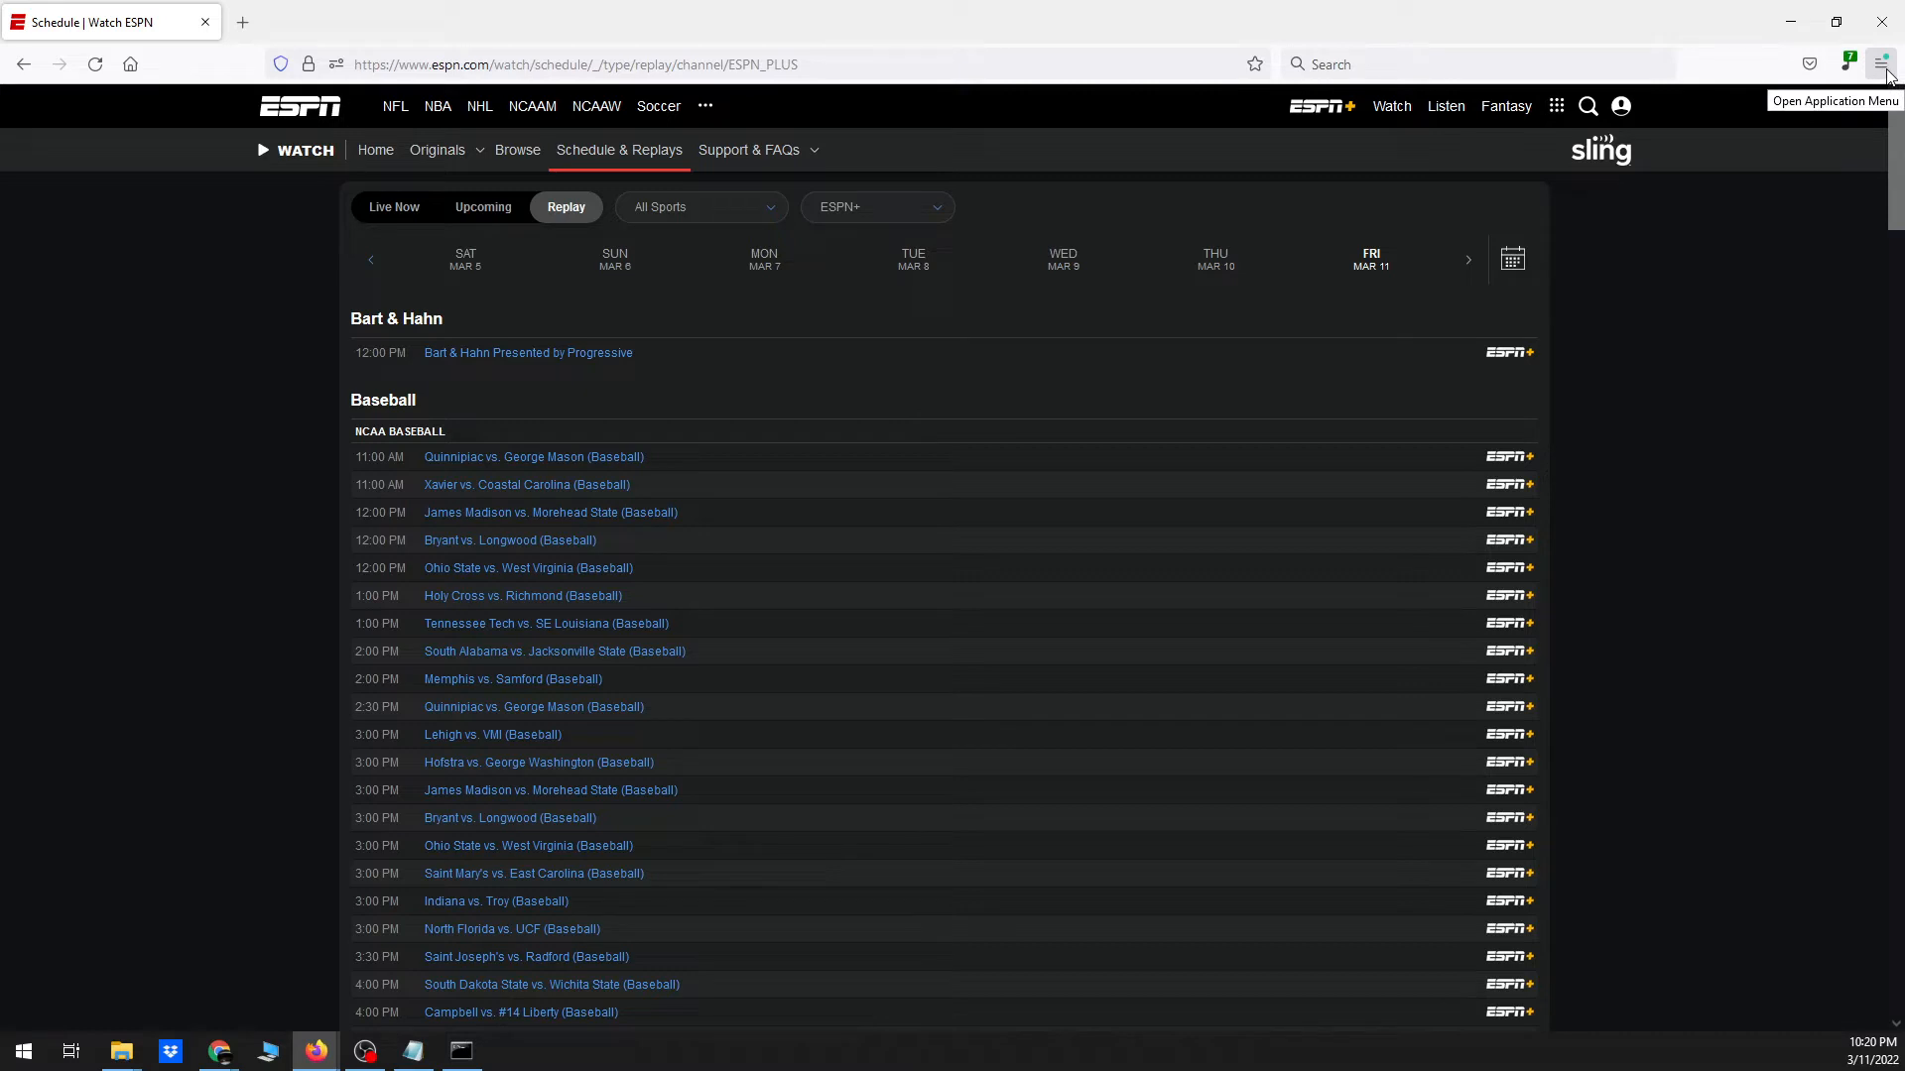
# Open Web Developer Tools from the Firefox menu and filter network URLs by 'm3u8'
pyautogui.click(1882, 65)
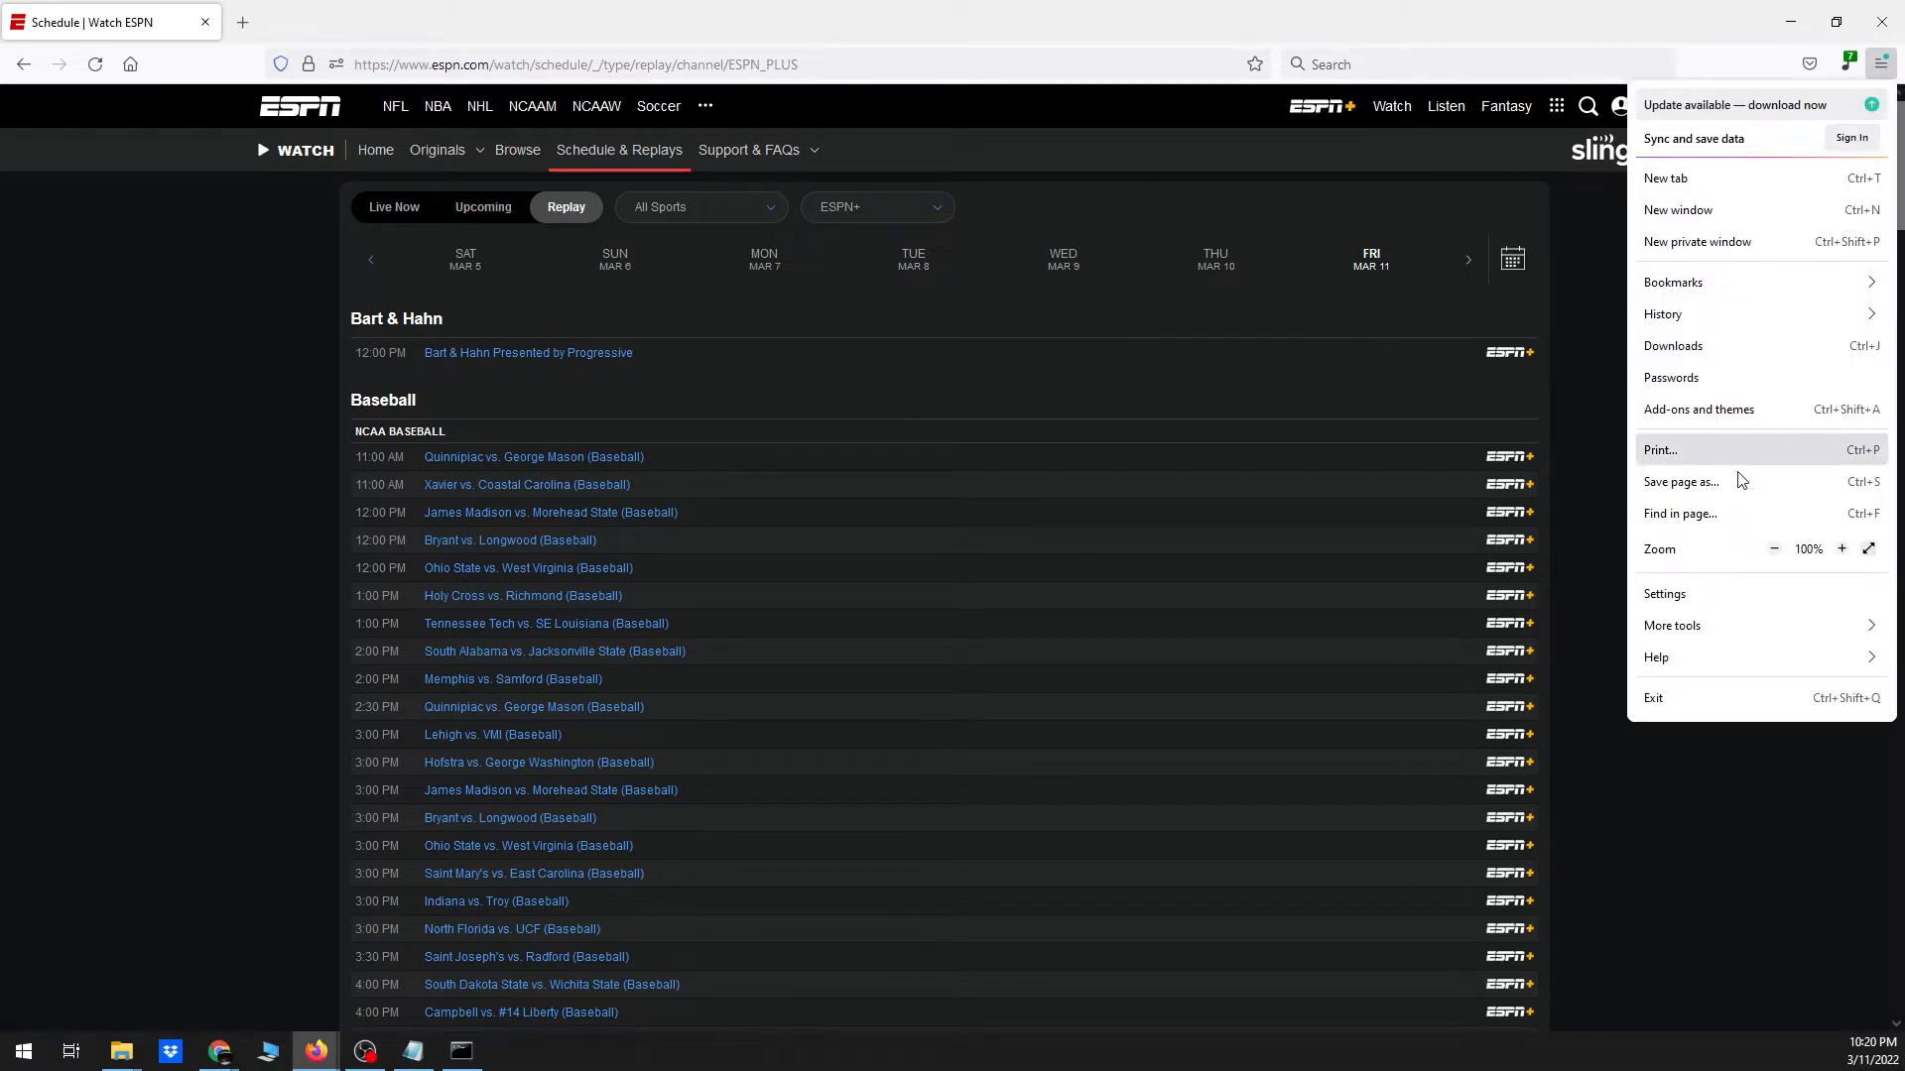
pyautogui.click(1673, 624)
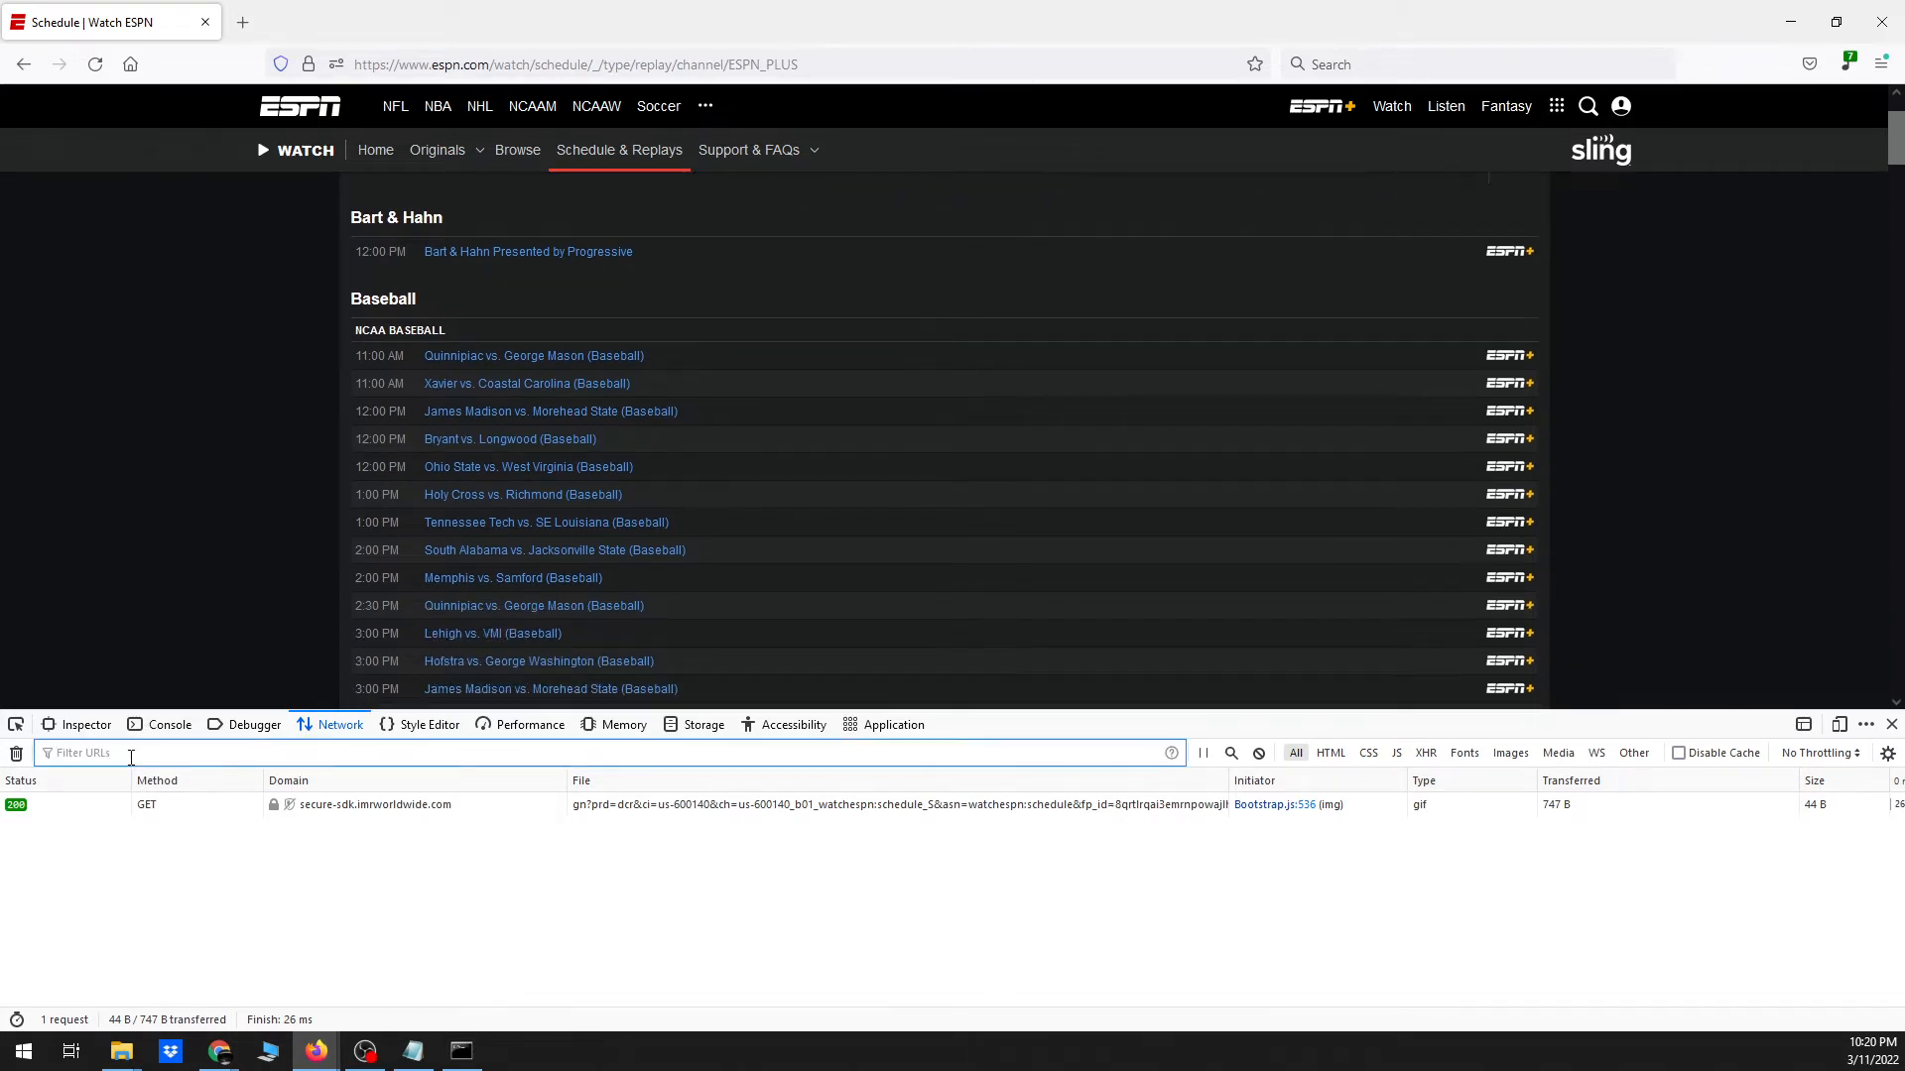
pyautogui.write('m3u8')
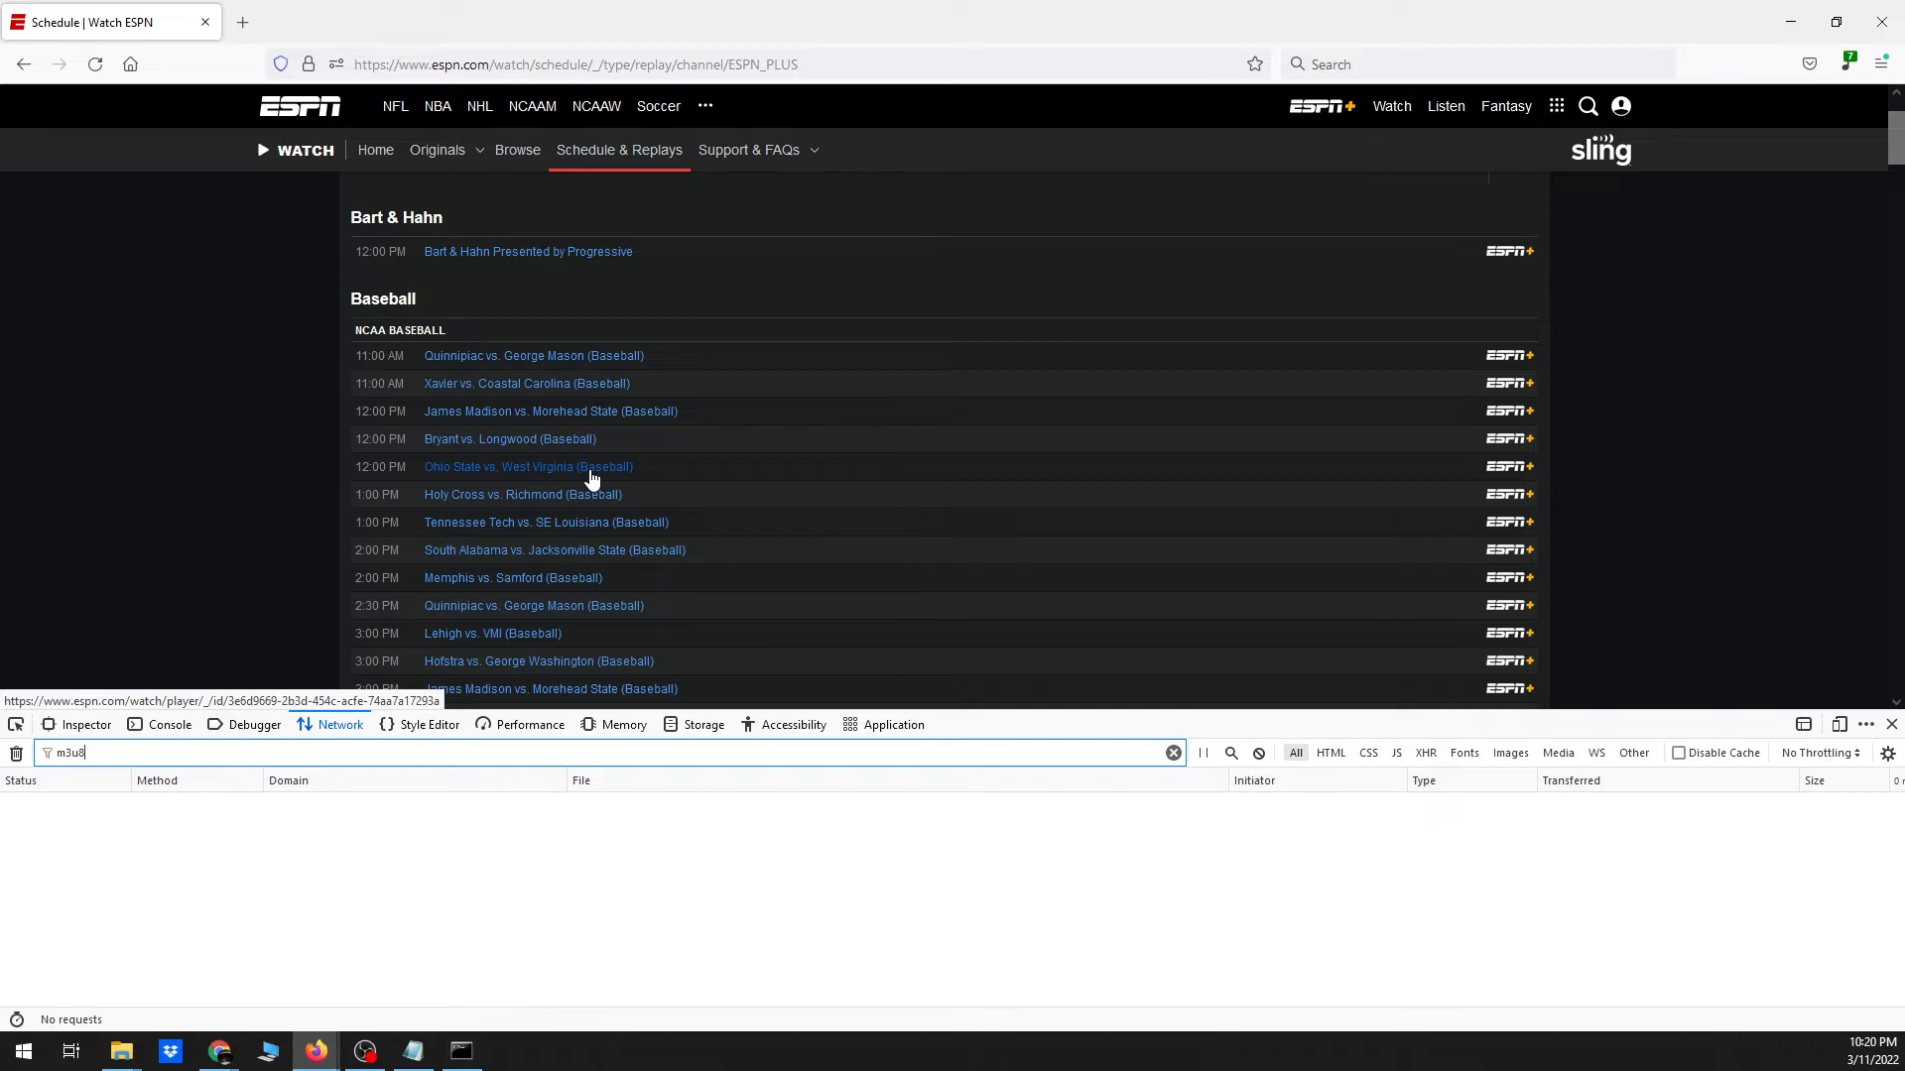
# Open the Ohio State vs. West Virginia replay and copy the master m3u8 request URL
pyautogui.click(527, 466)
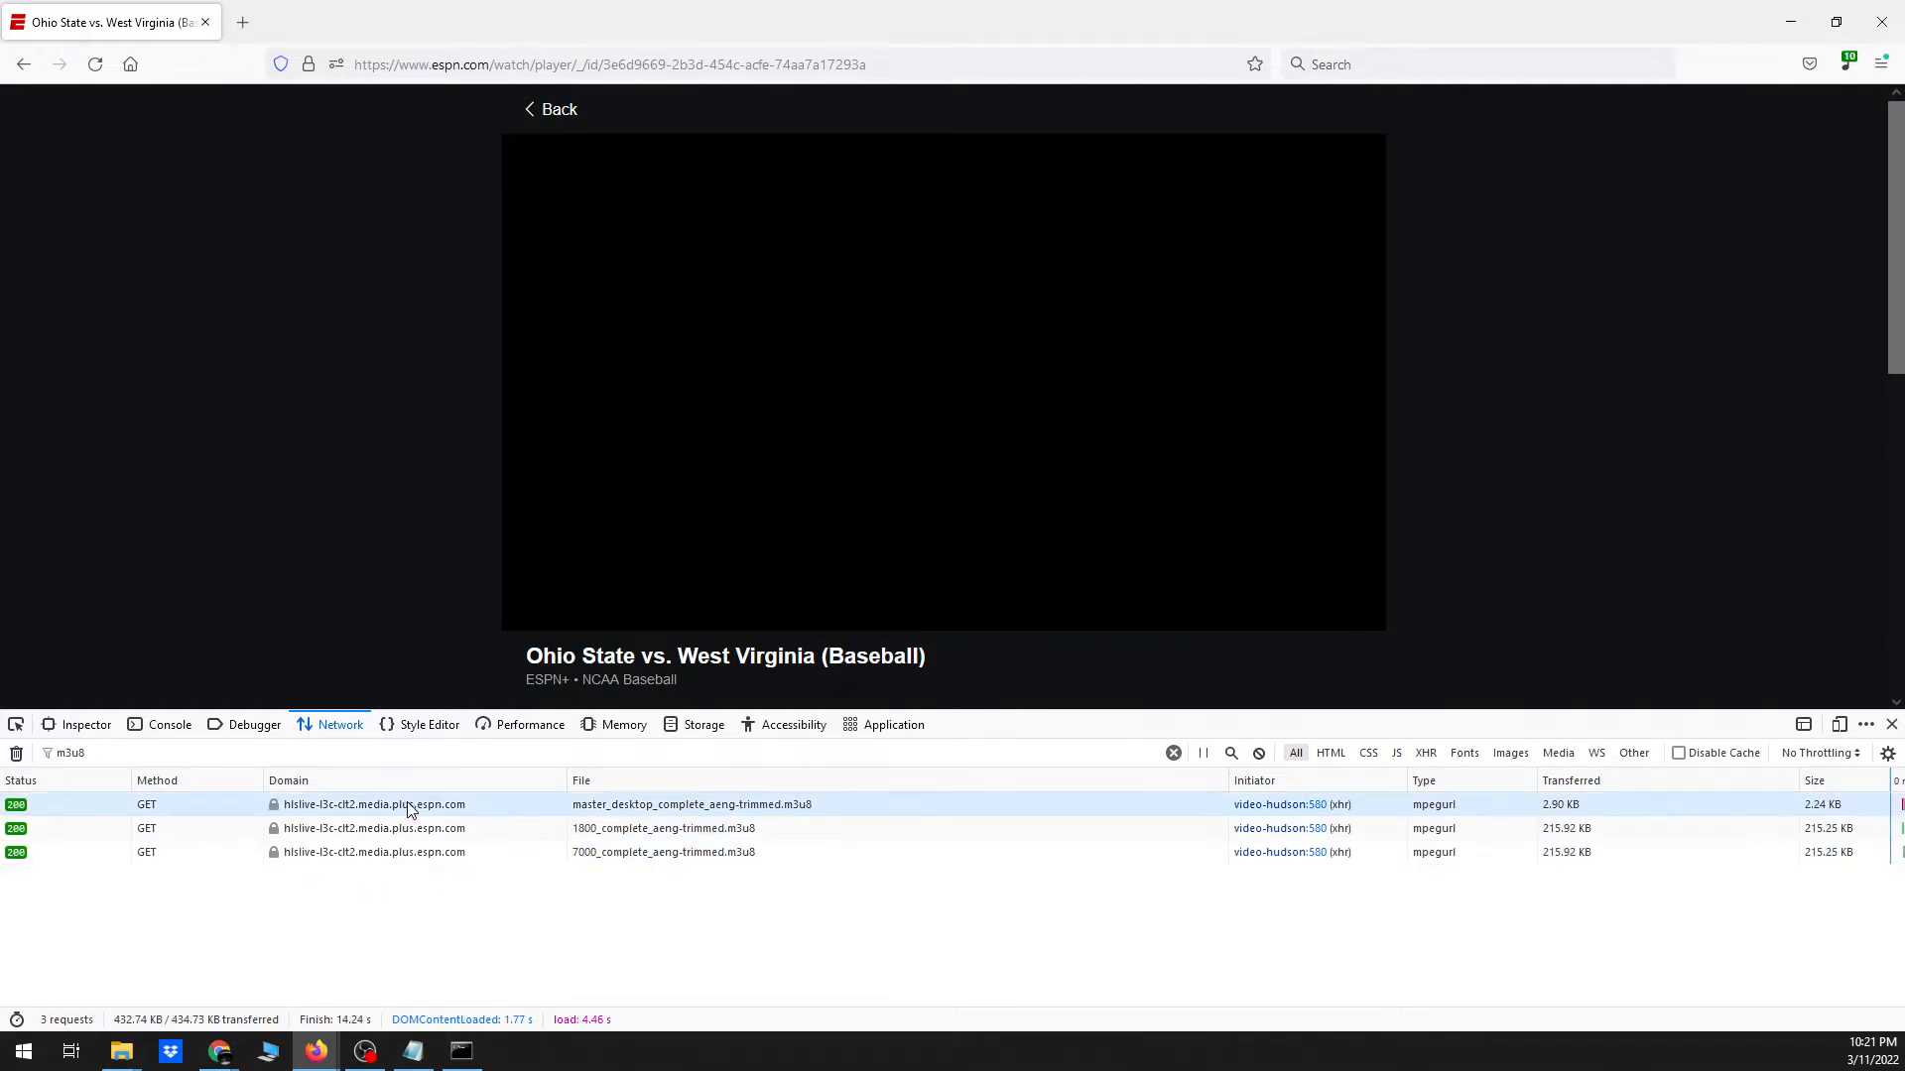
pyautogui.rightClick(374, 805)
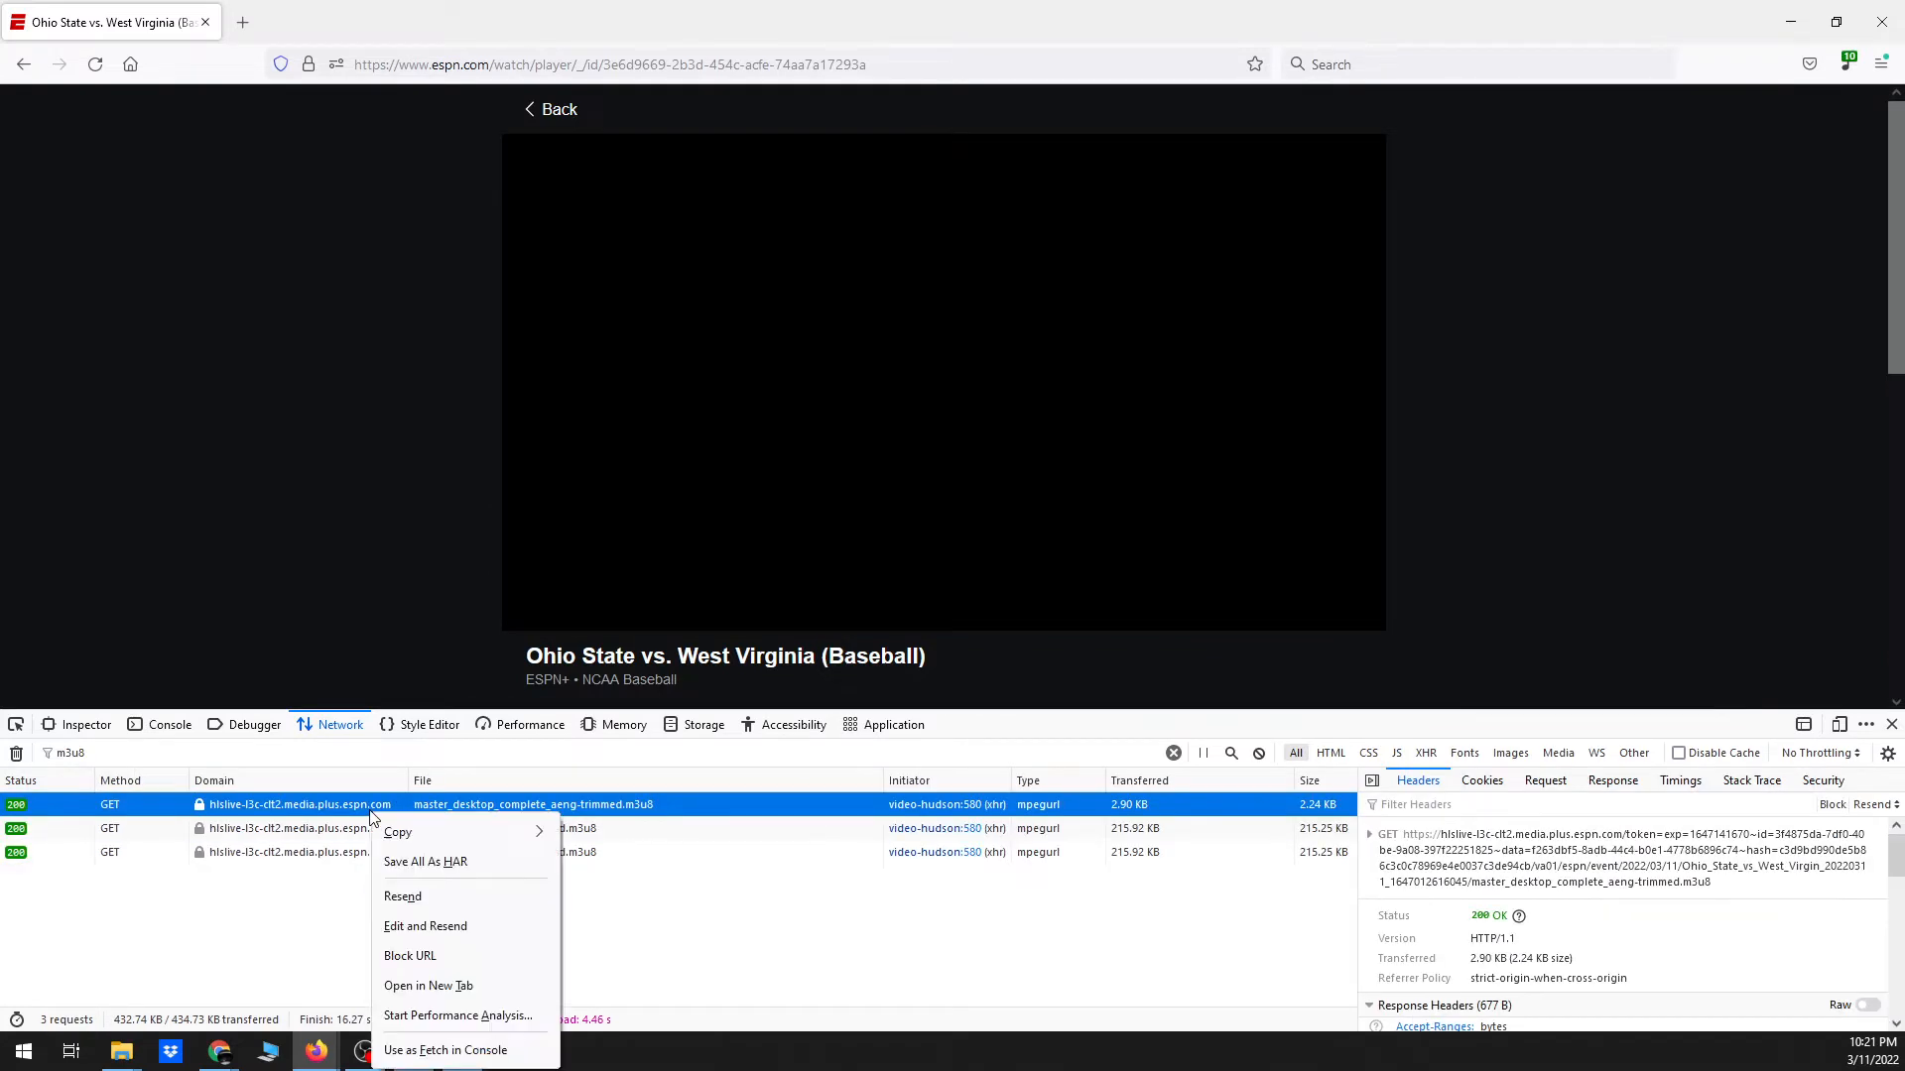
pyautogui.moveTo(397, 832)
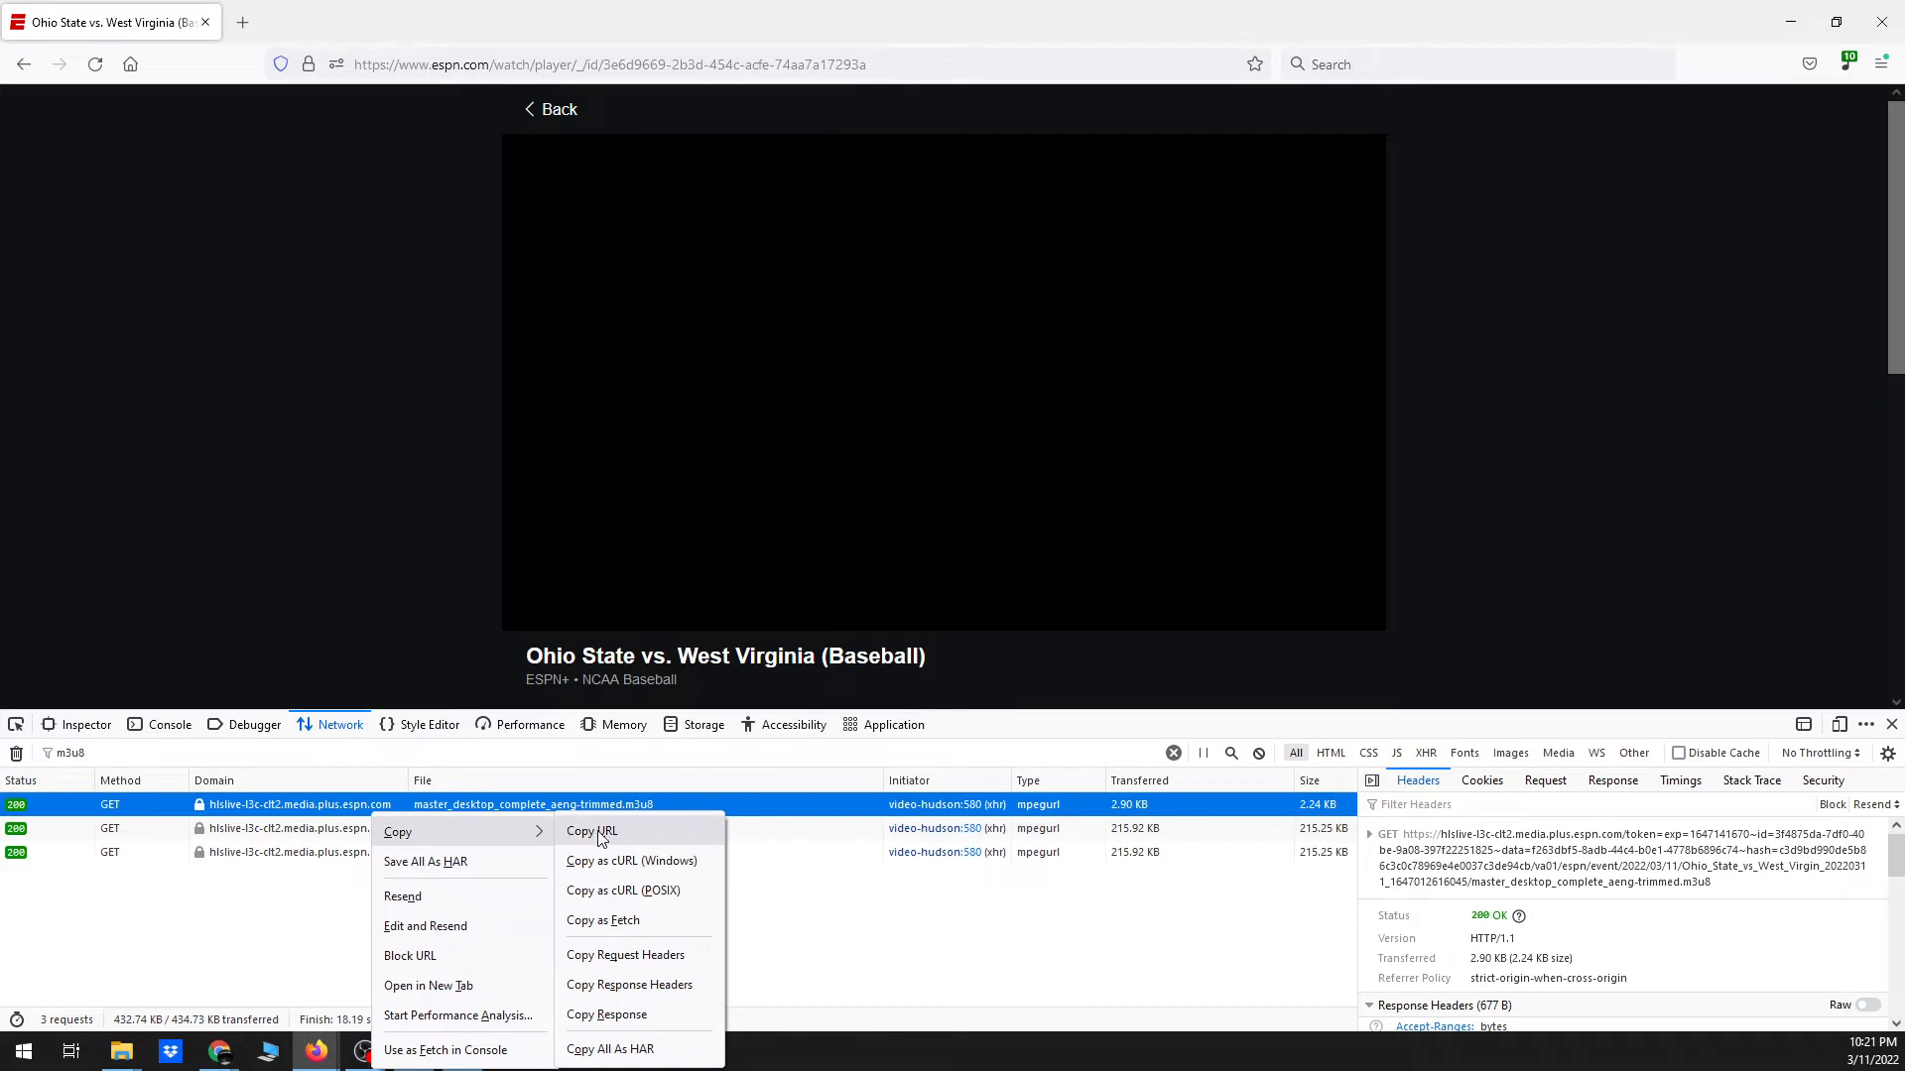
pyautogui.click(590, 829)
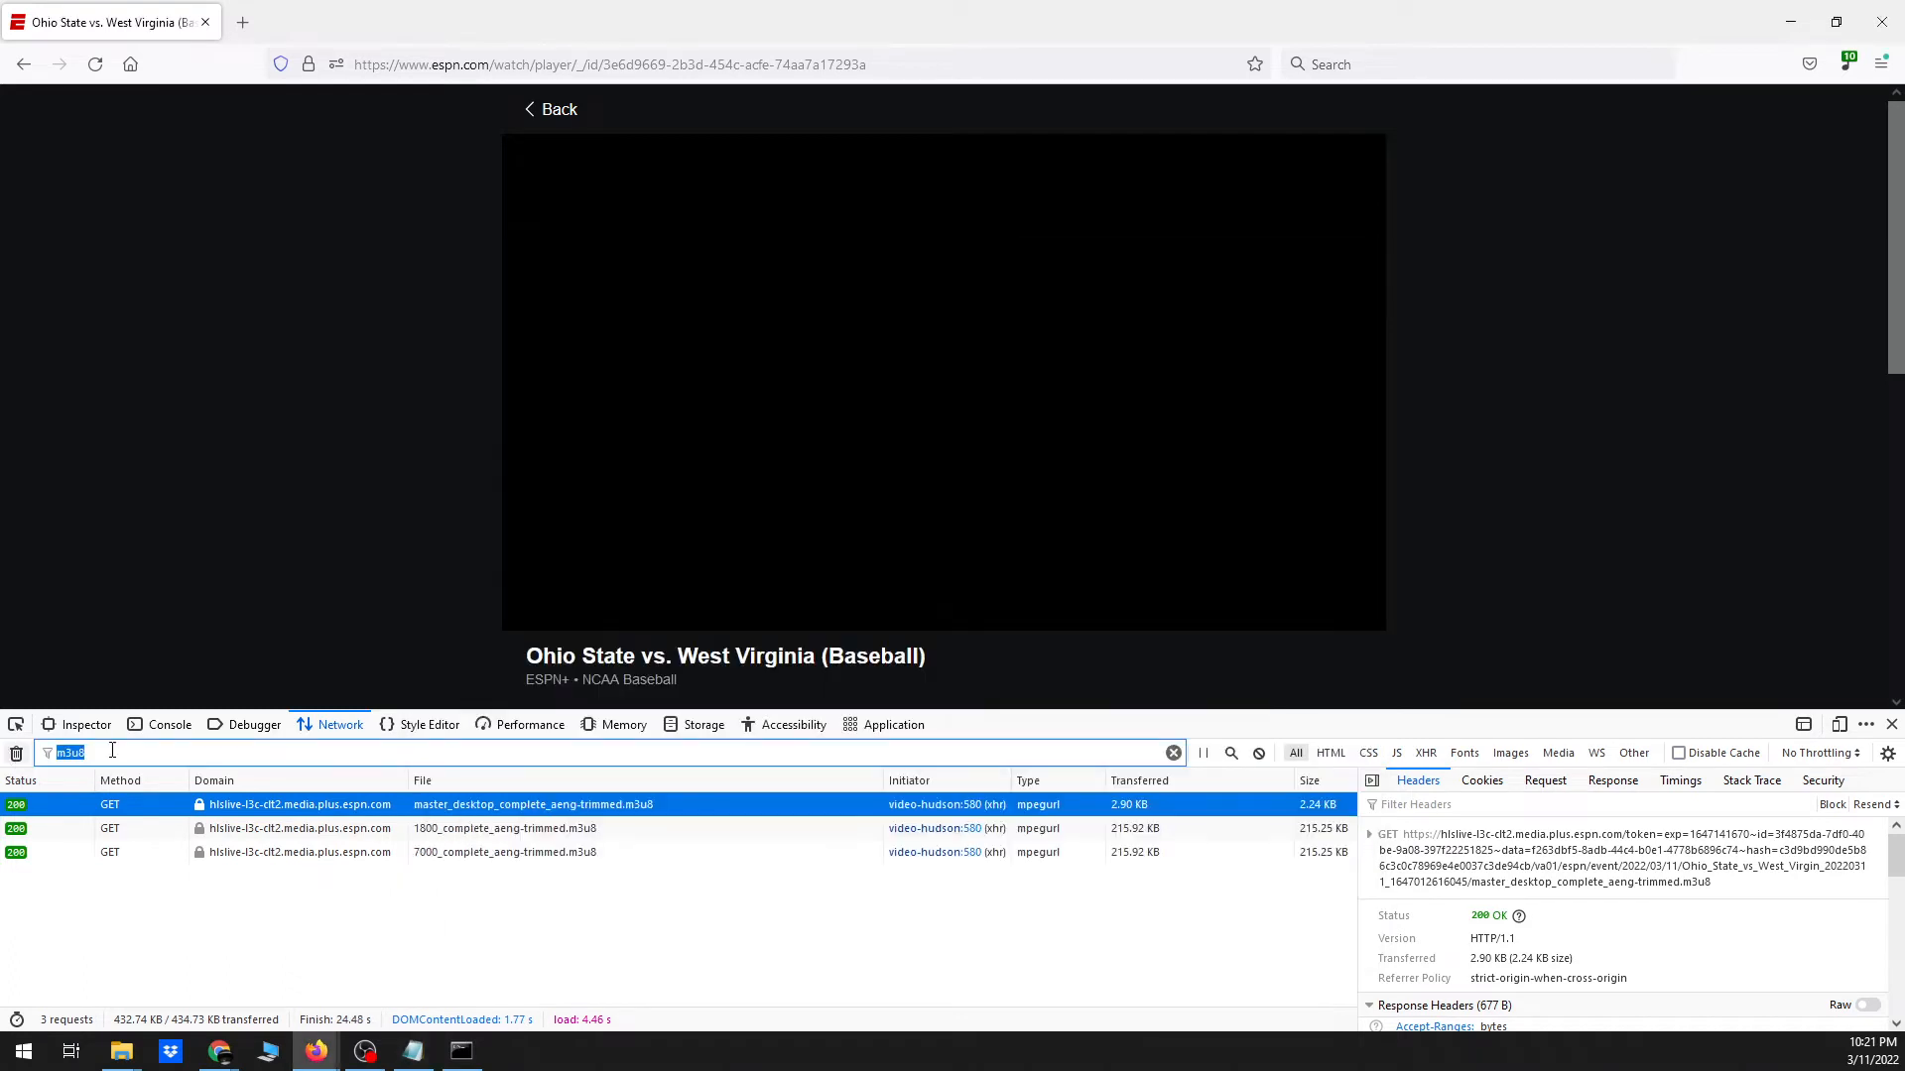
pyautogui.write('dust')
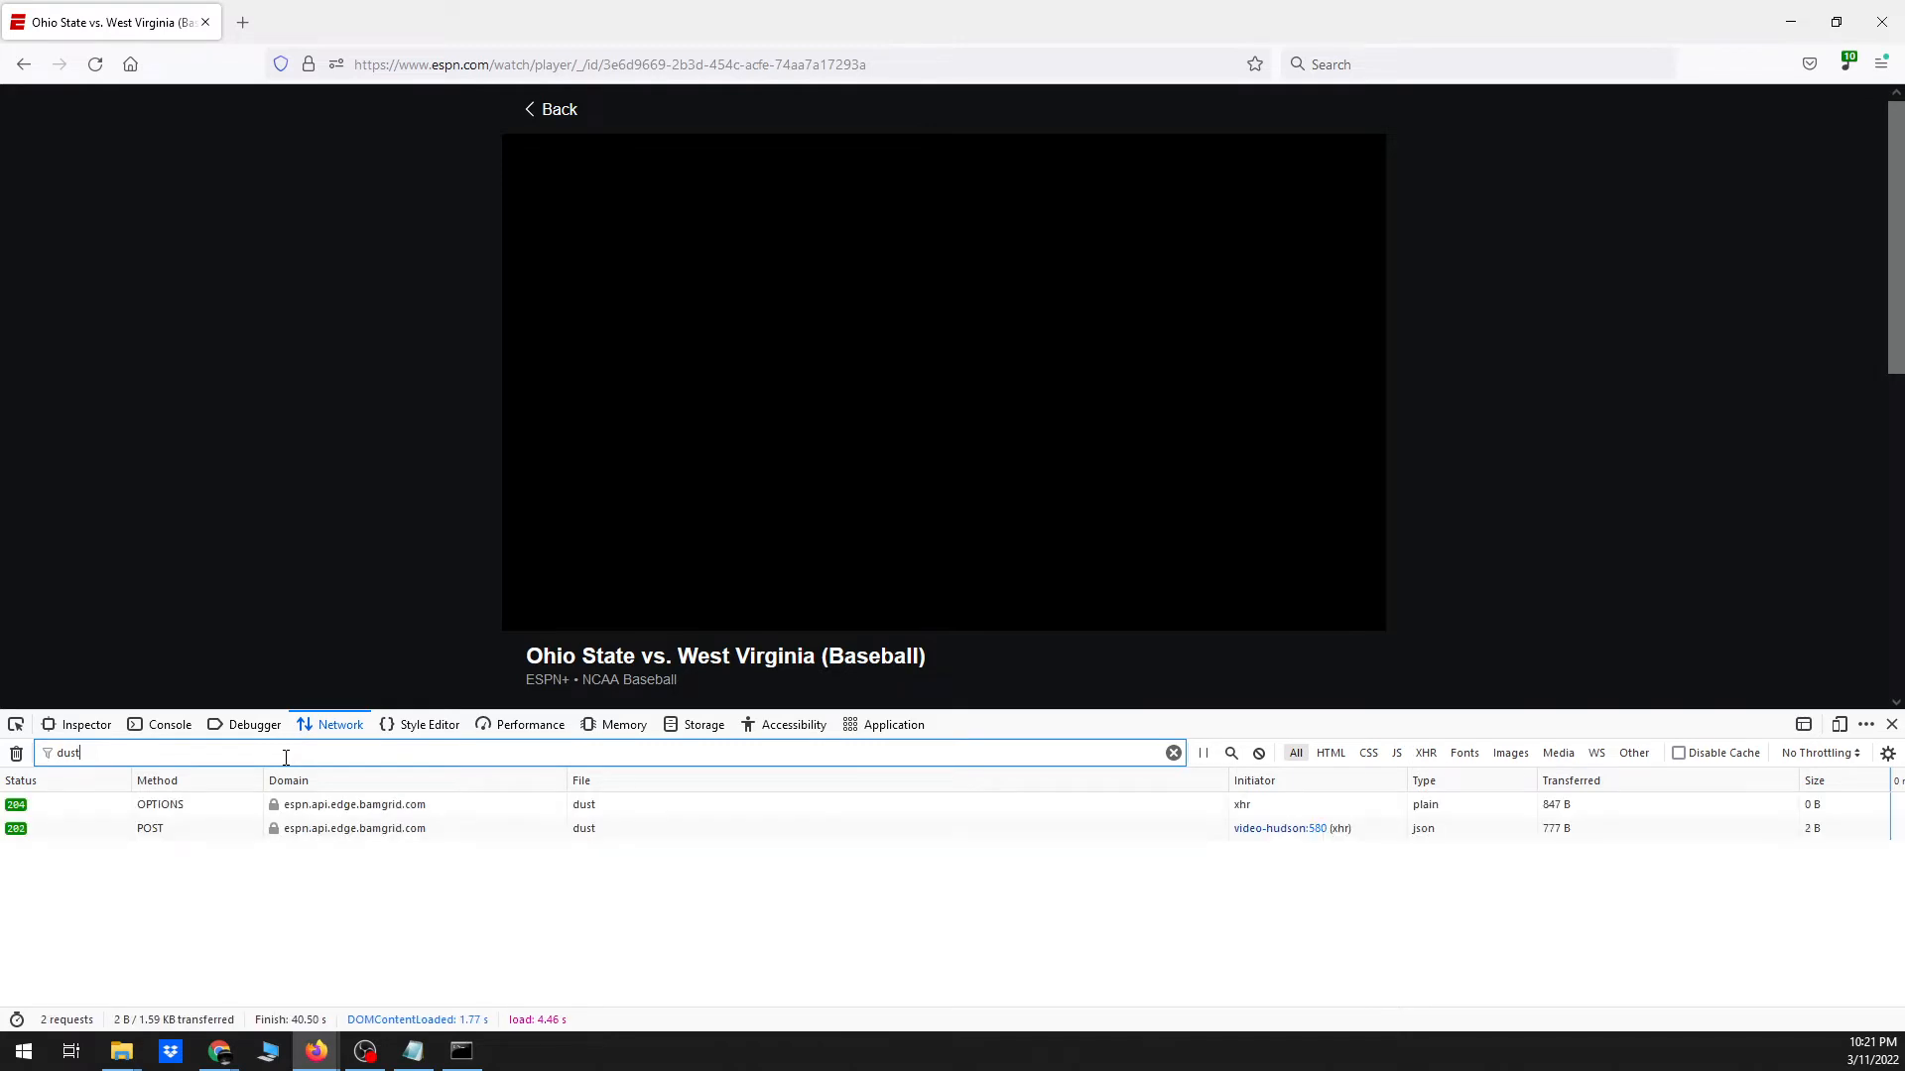
pyautogui.moveTo(428, 724)
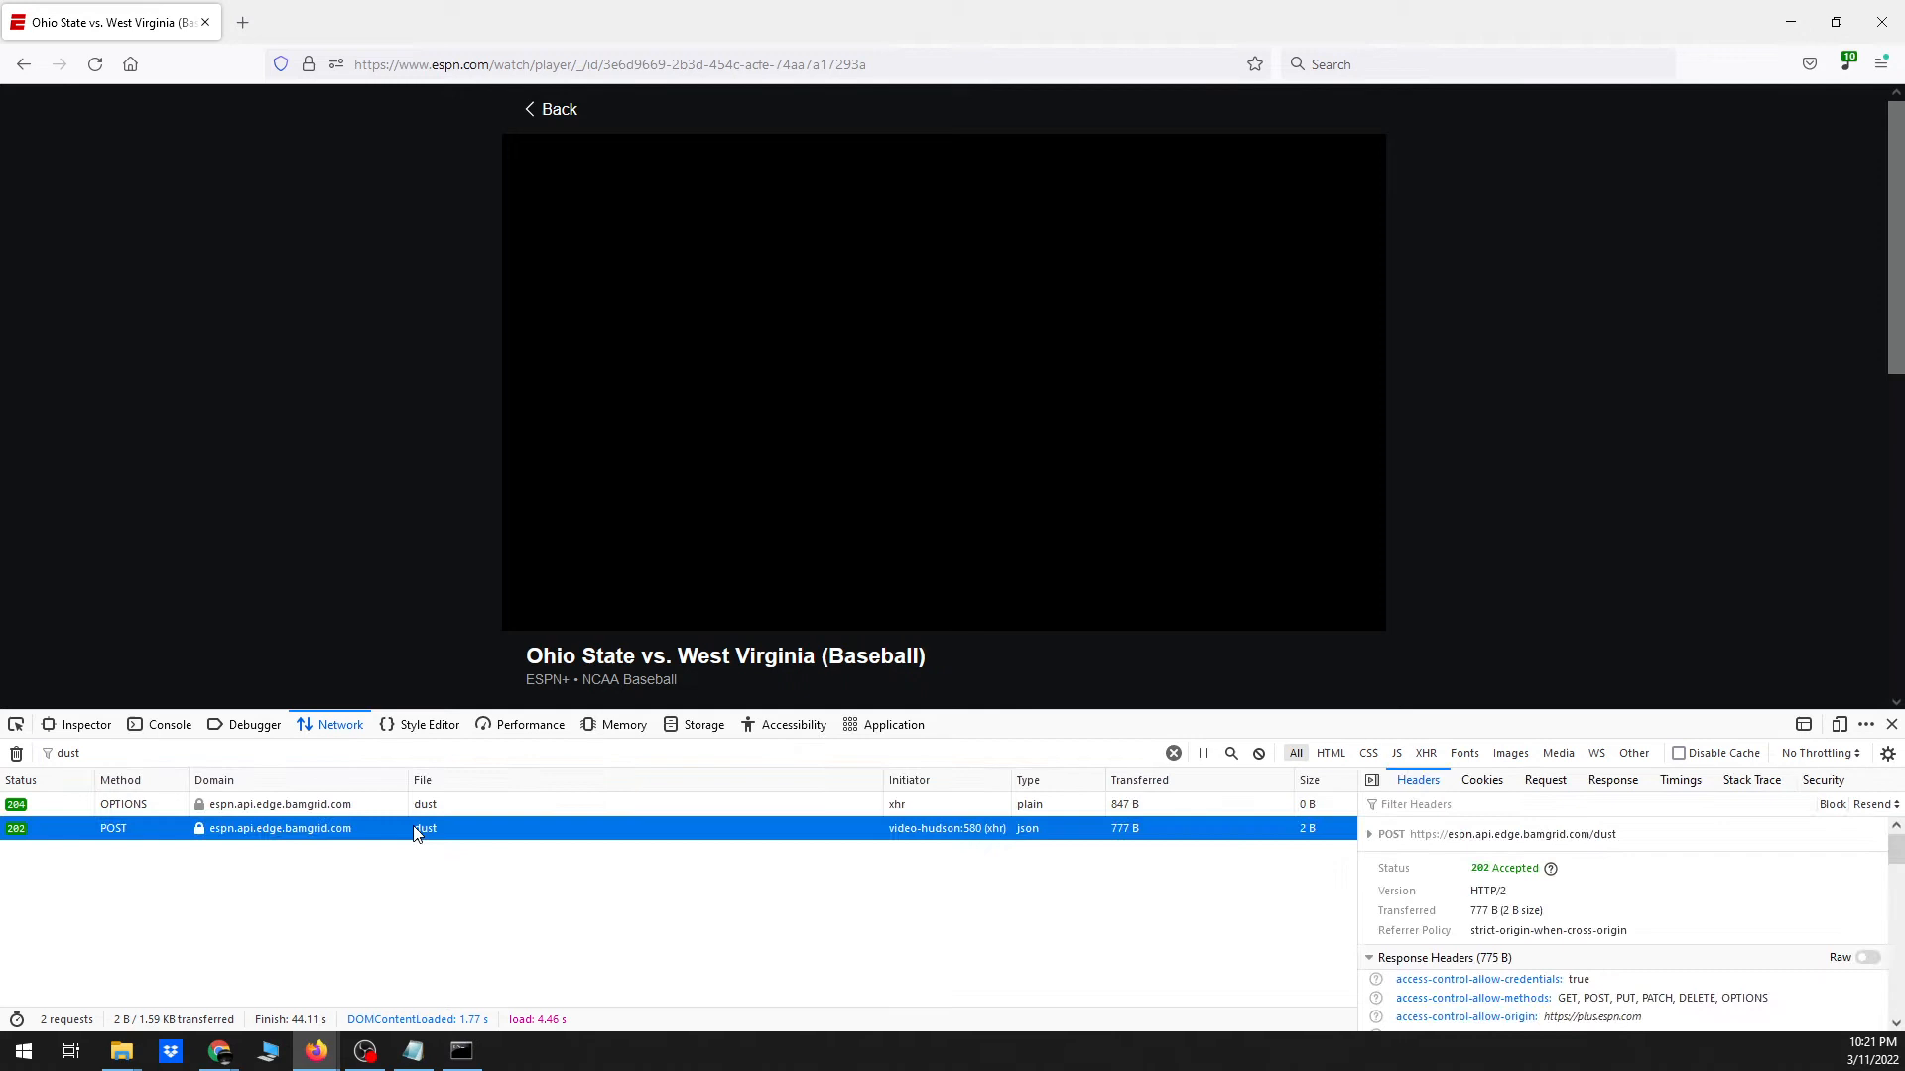
pyautogui.moveTo(204, 835)
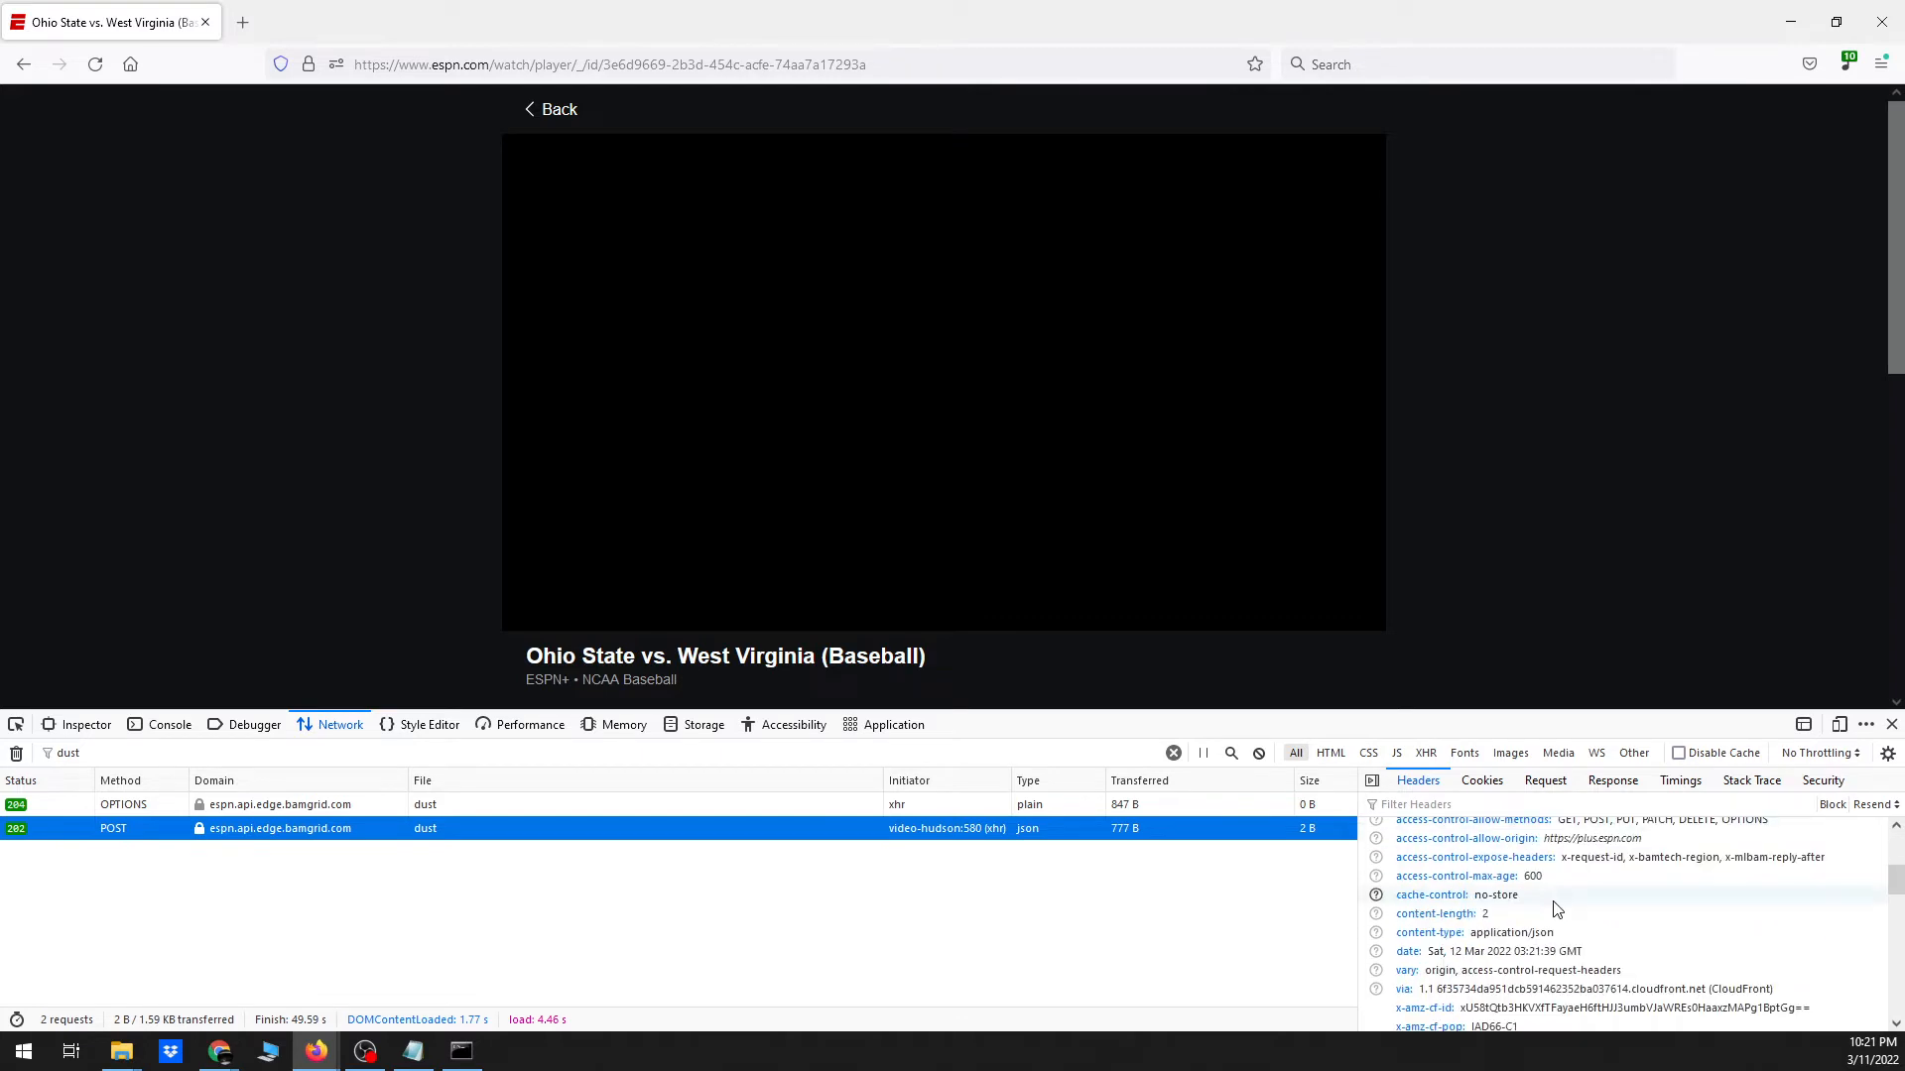
# Scroll the dust request's headers and select the authorization token value
pyautogui.scroll(-3)
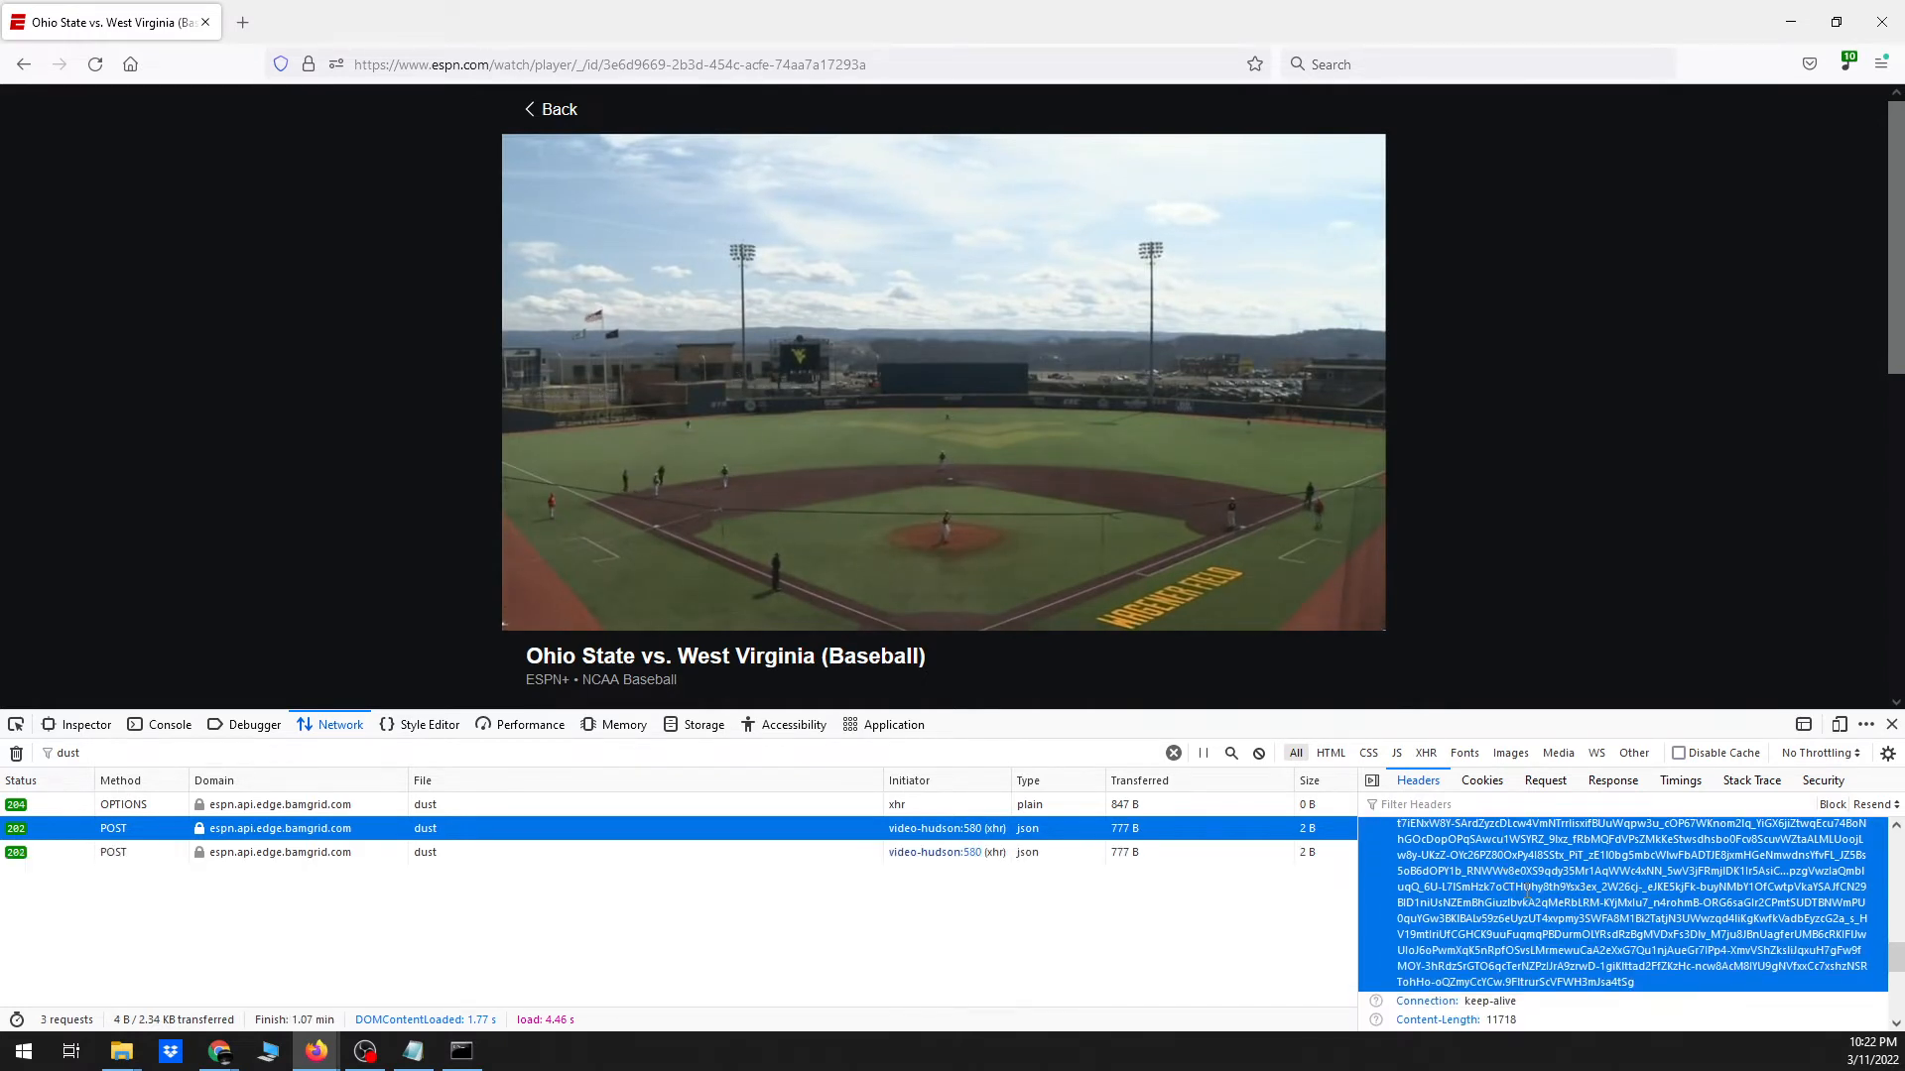
pyautogui.click(412, 1052)
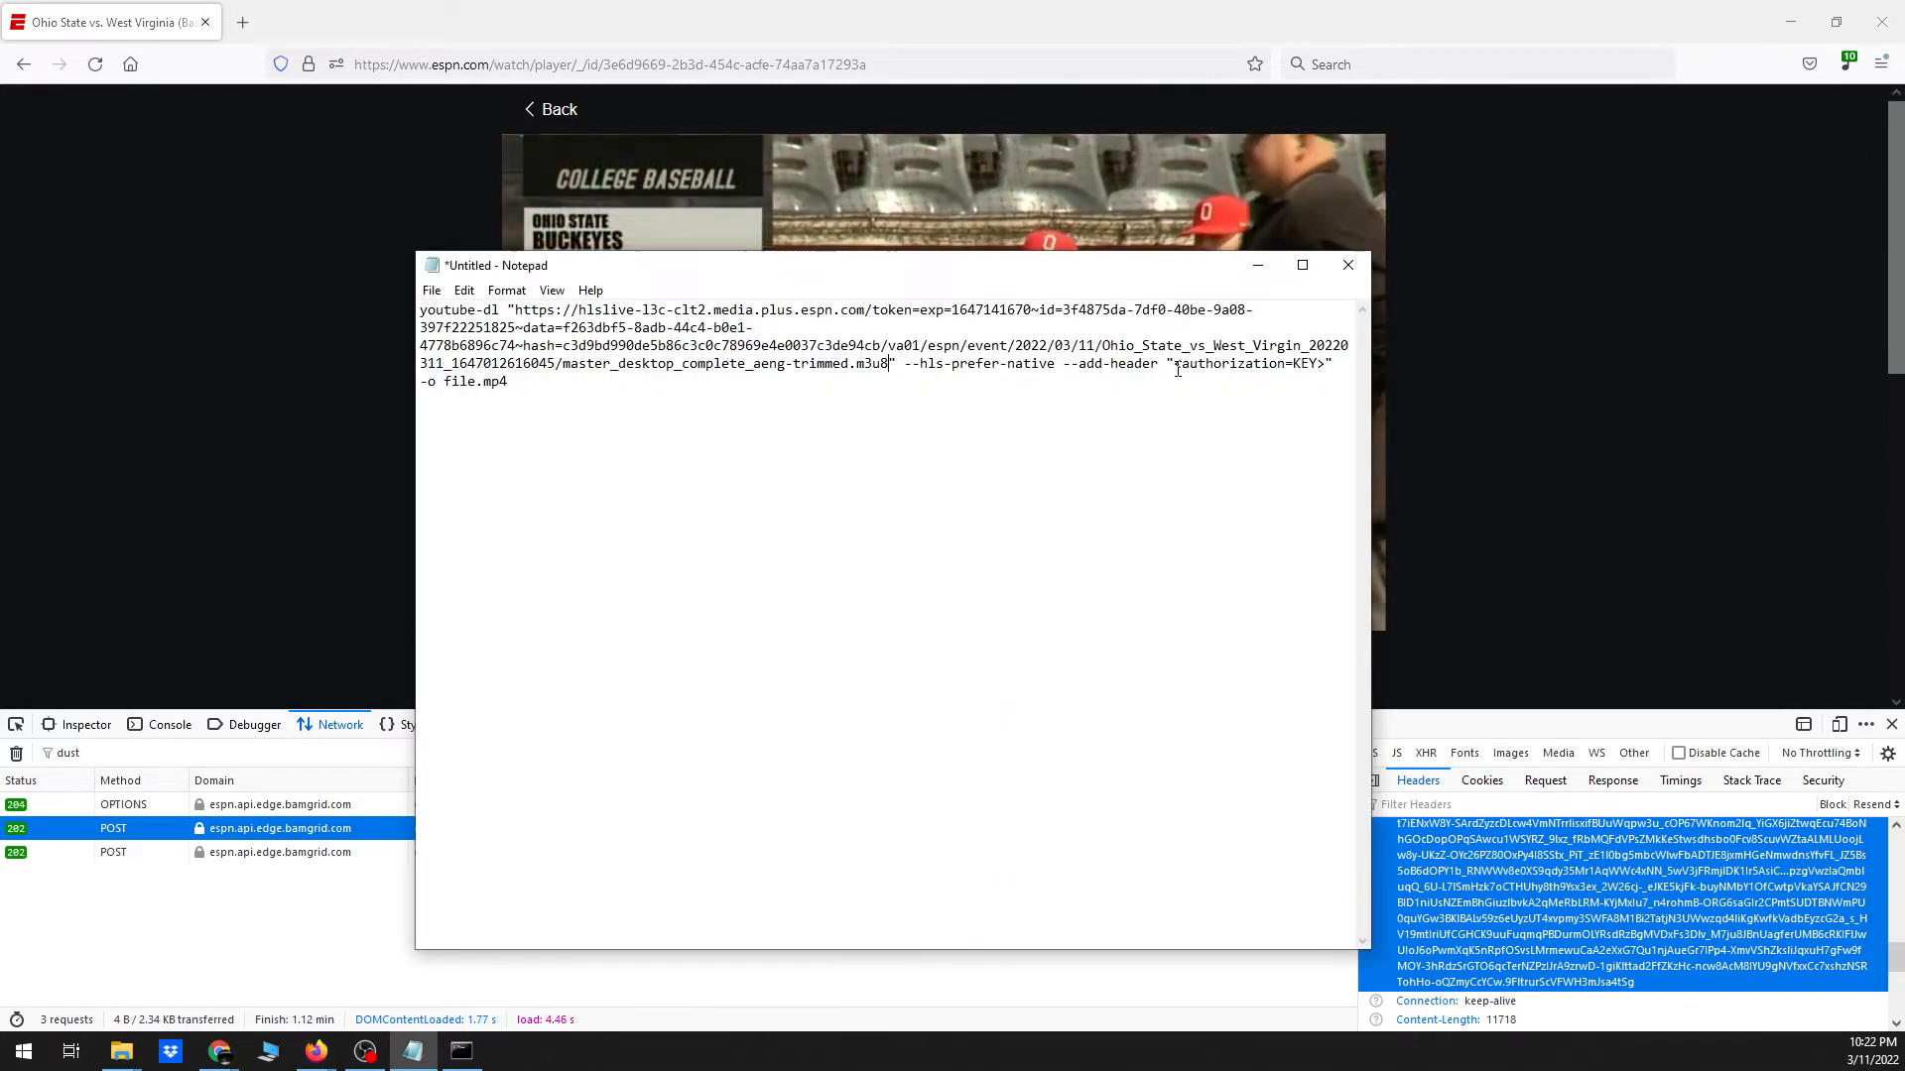
# Select the KEY placeholder in Notepad's authorization header for replacement
pyautogui.doubleClick(1246, 363)
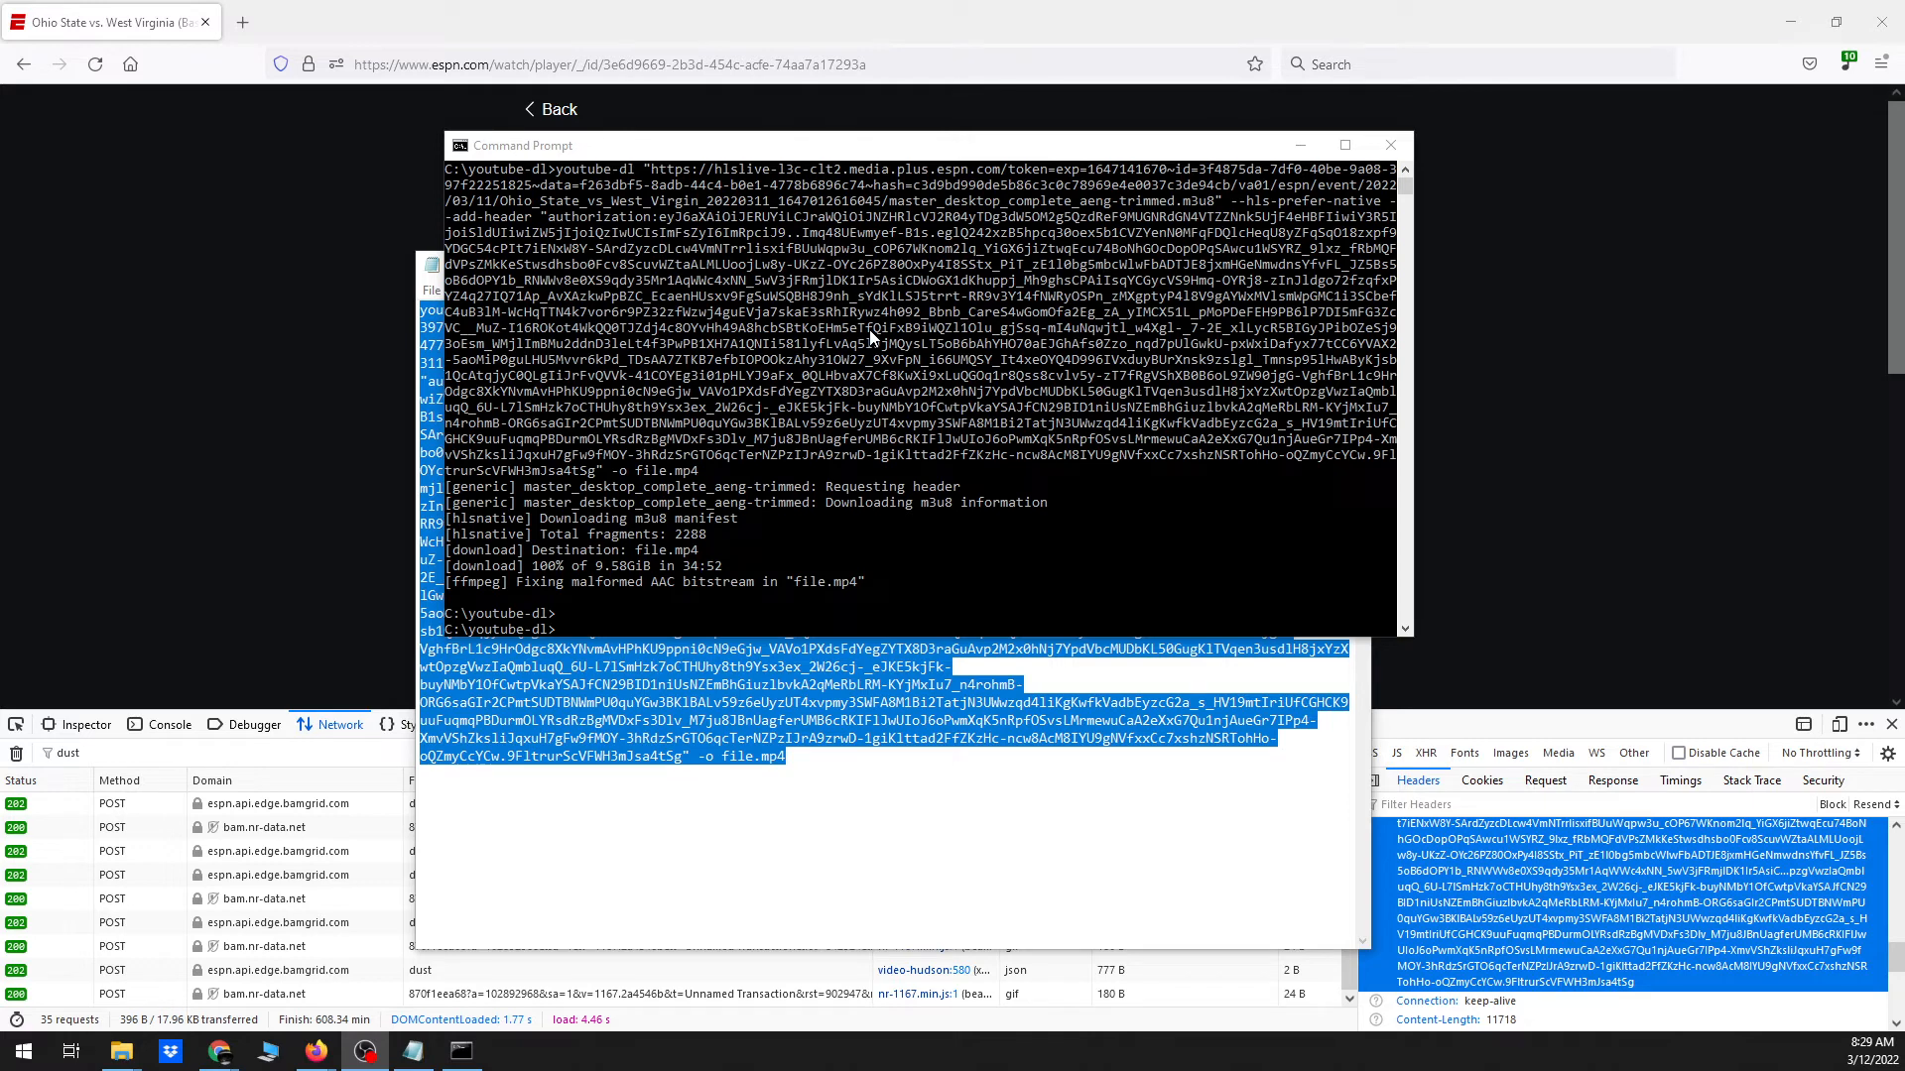
pyautogui.moveTo(259, 680)
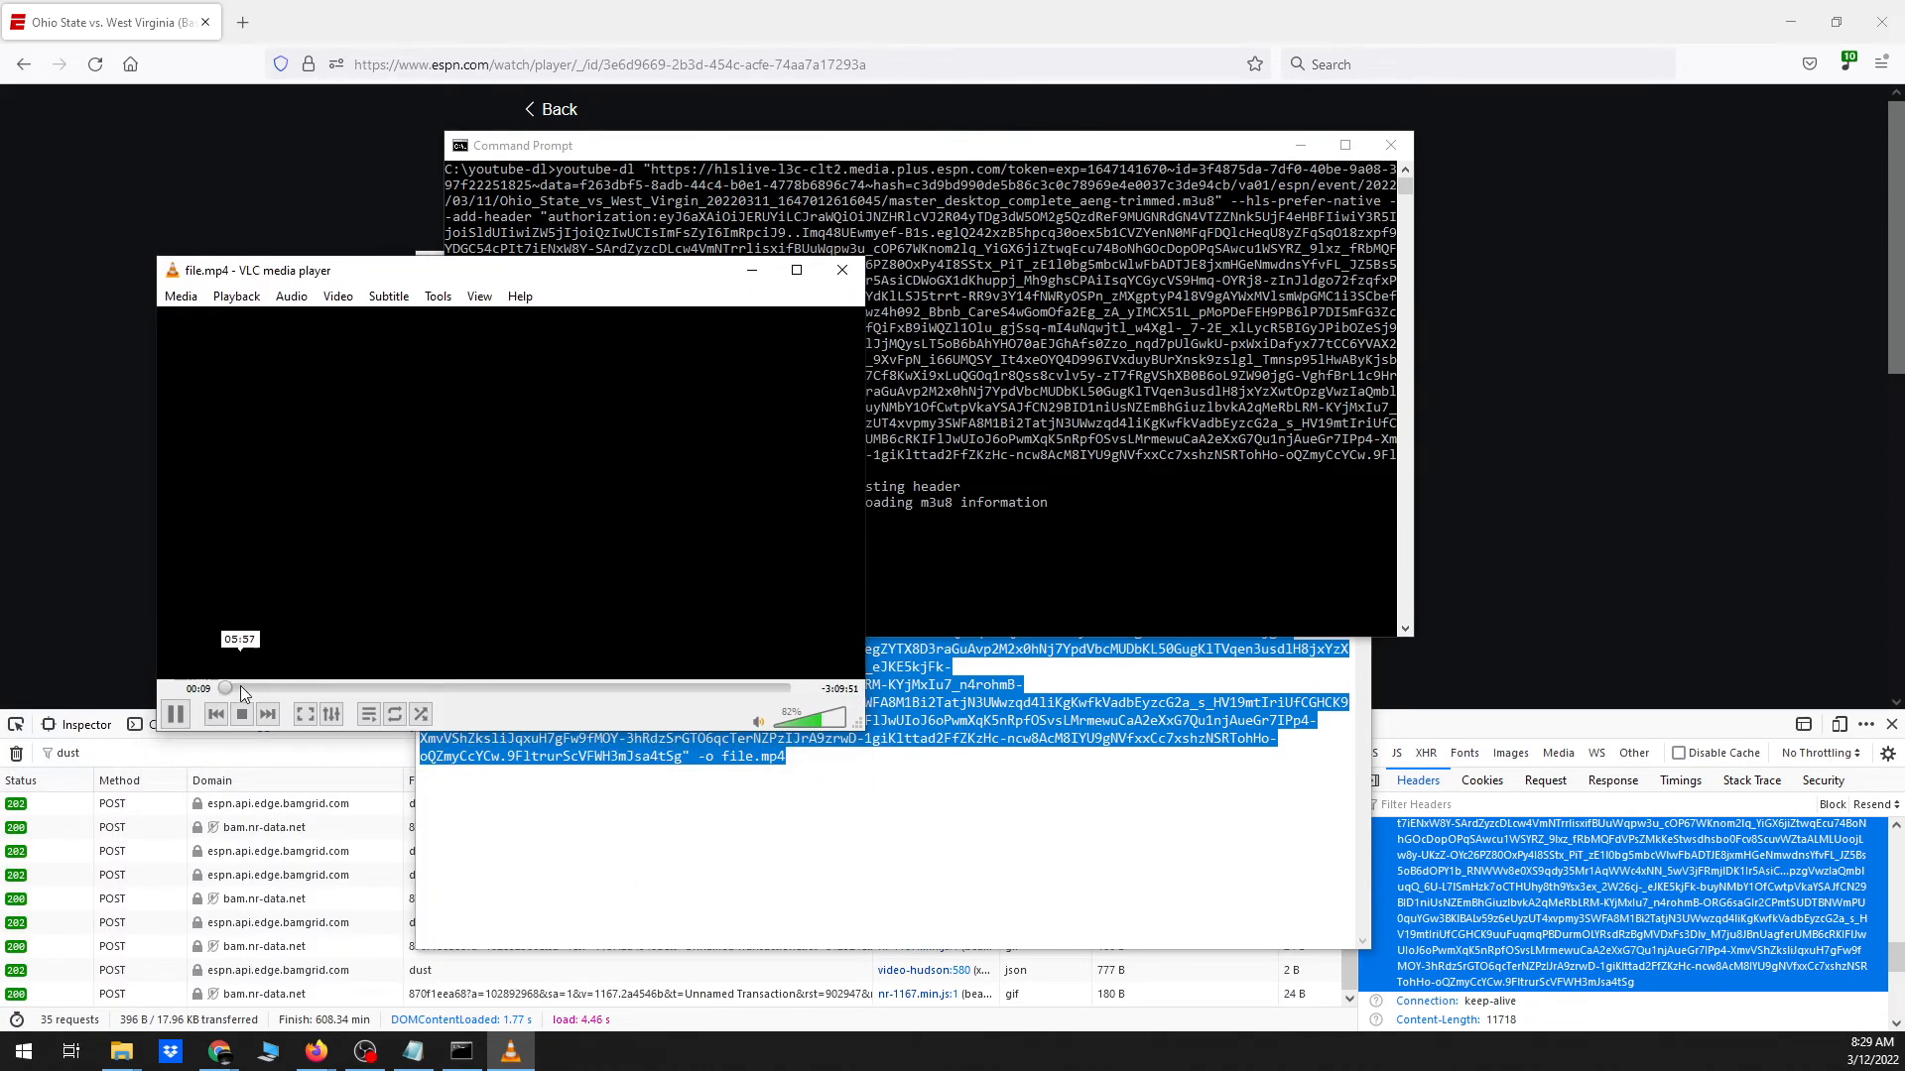
# Scrub file.mp4 in VLC to early, late and about 25-minute points to verify footage
pyautogui.moveTo(225, 689); pyautogui.dragTo(259, 689)
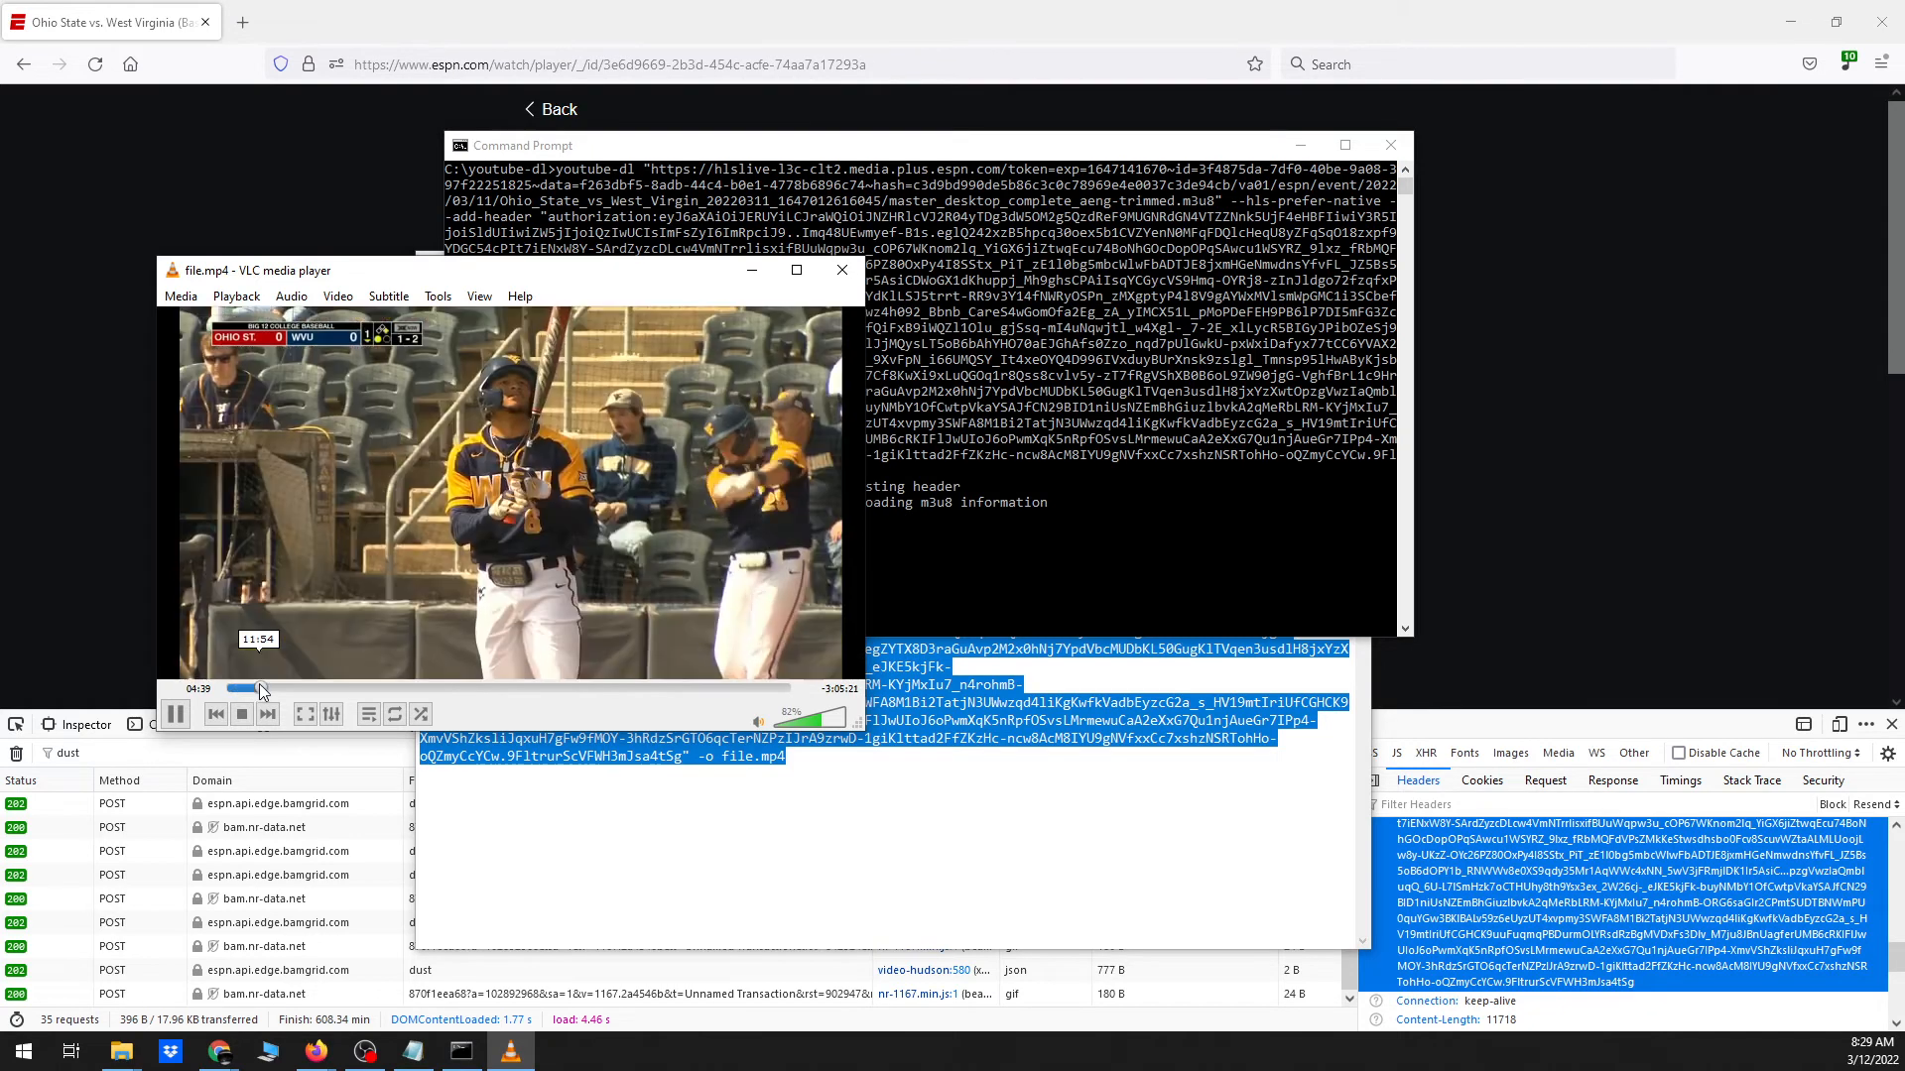
pyautogui.click(298, 688)
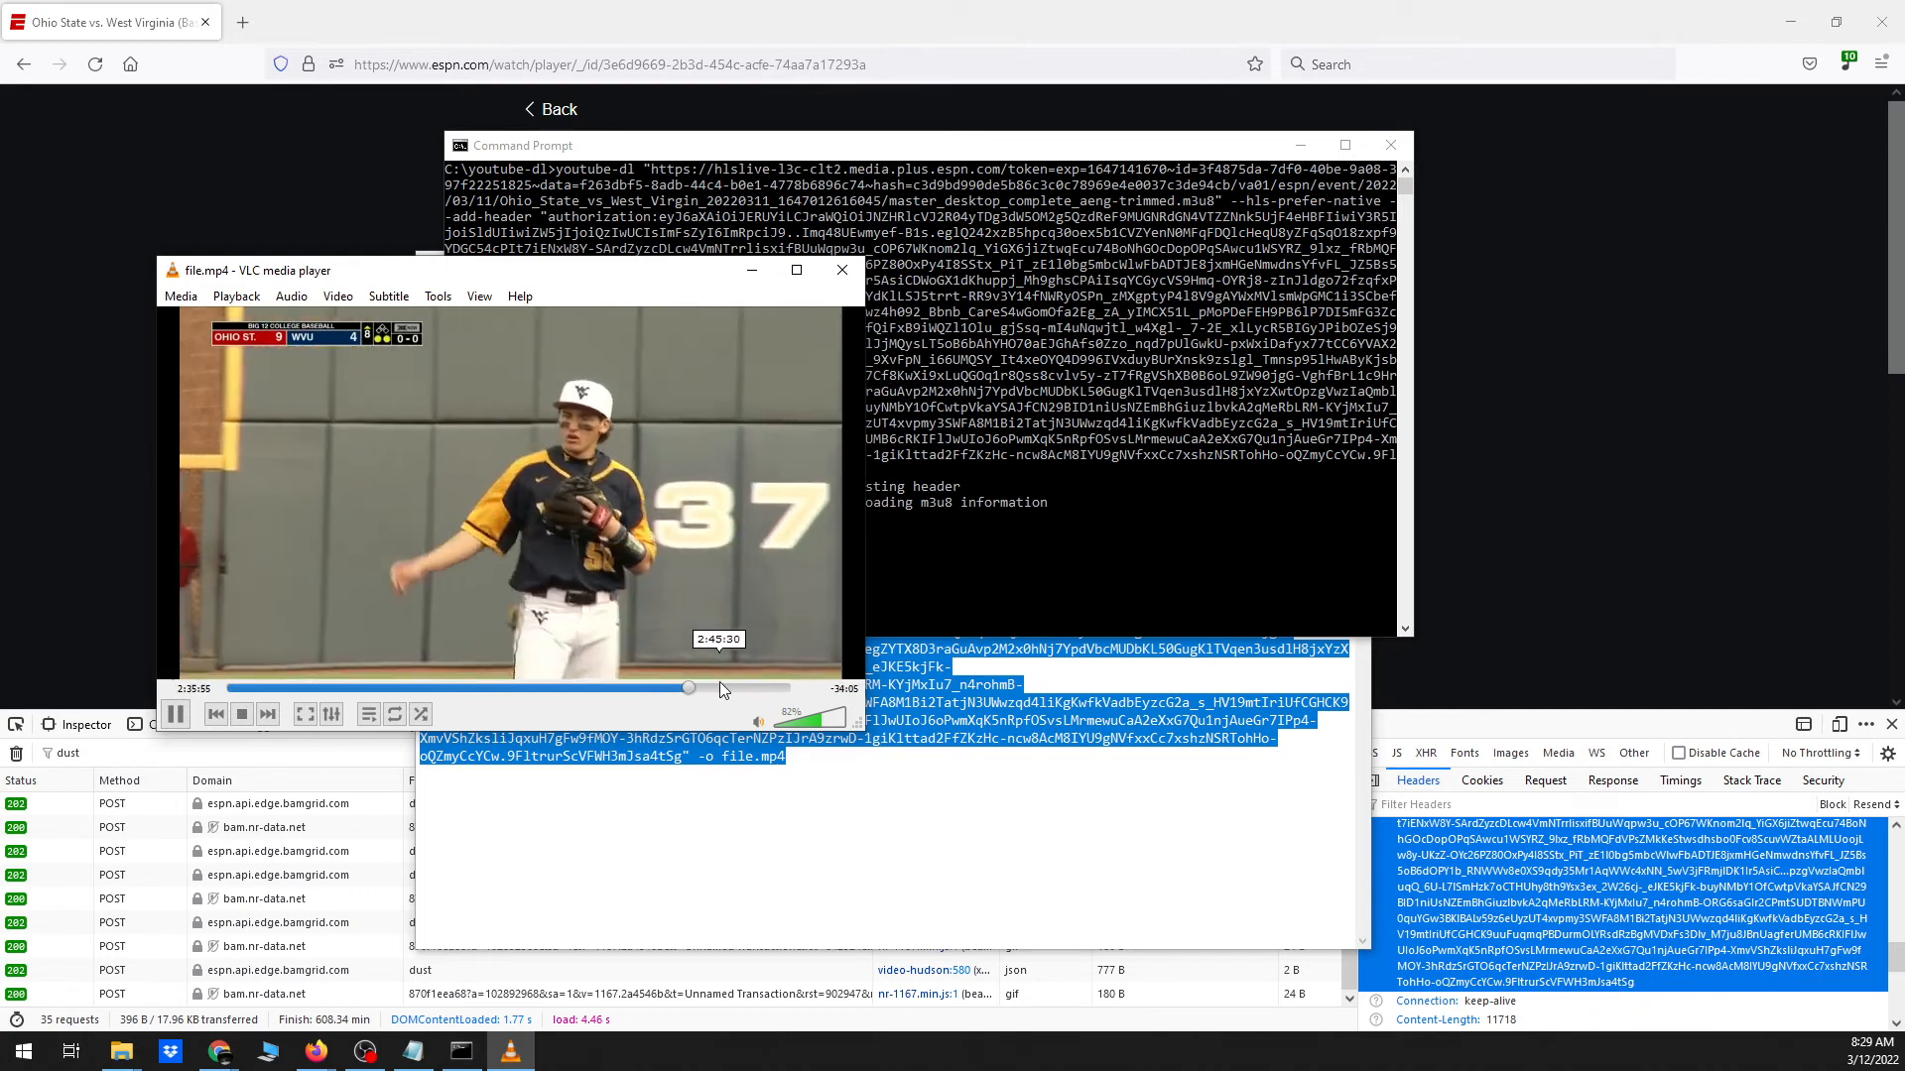
pyautogui.moveTo(687, 688); pyautogui.dragTo(348, 689)
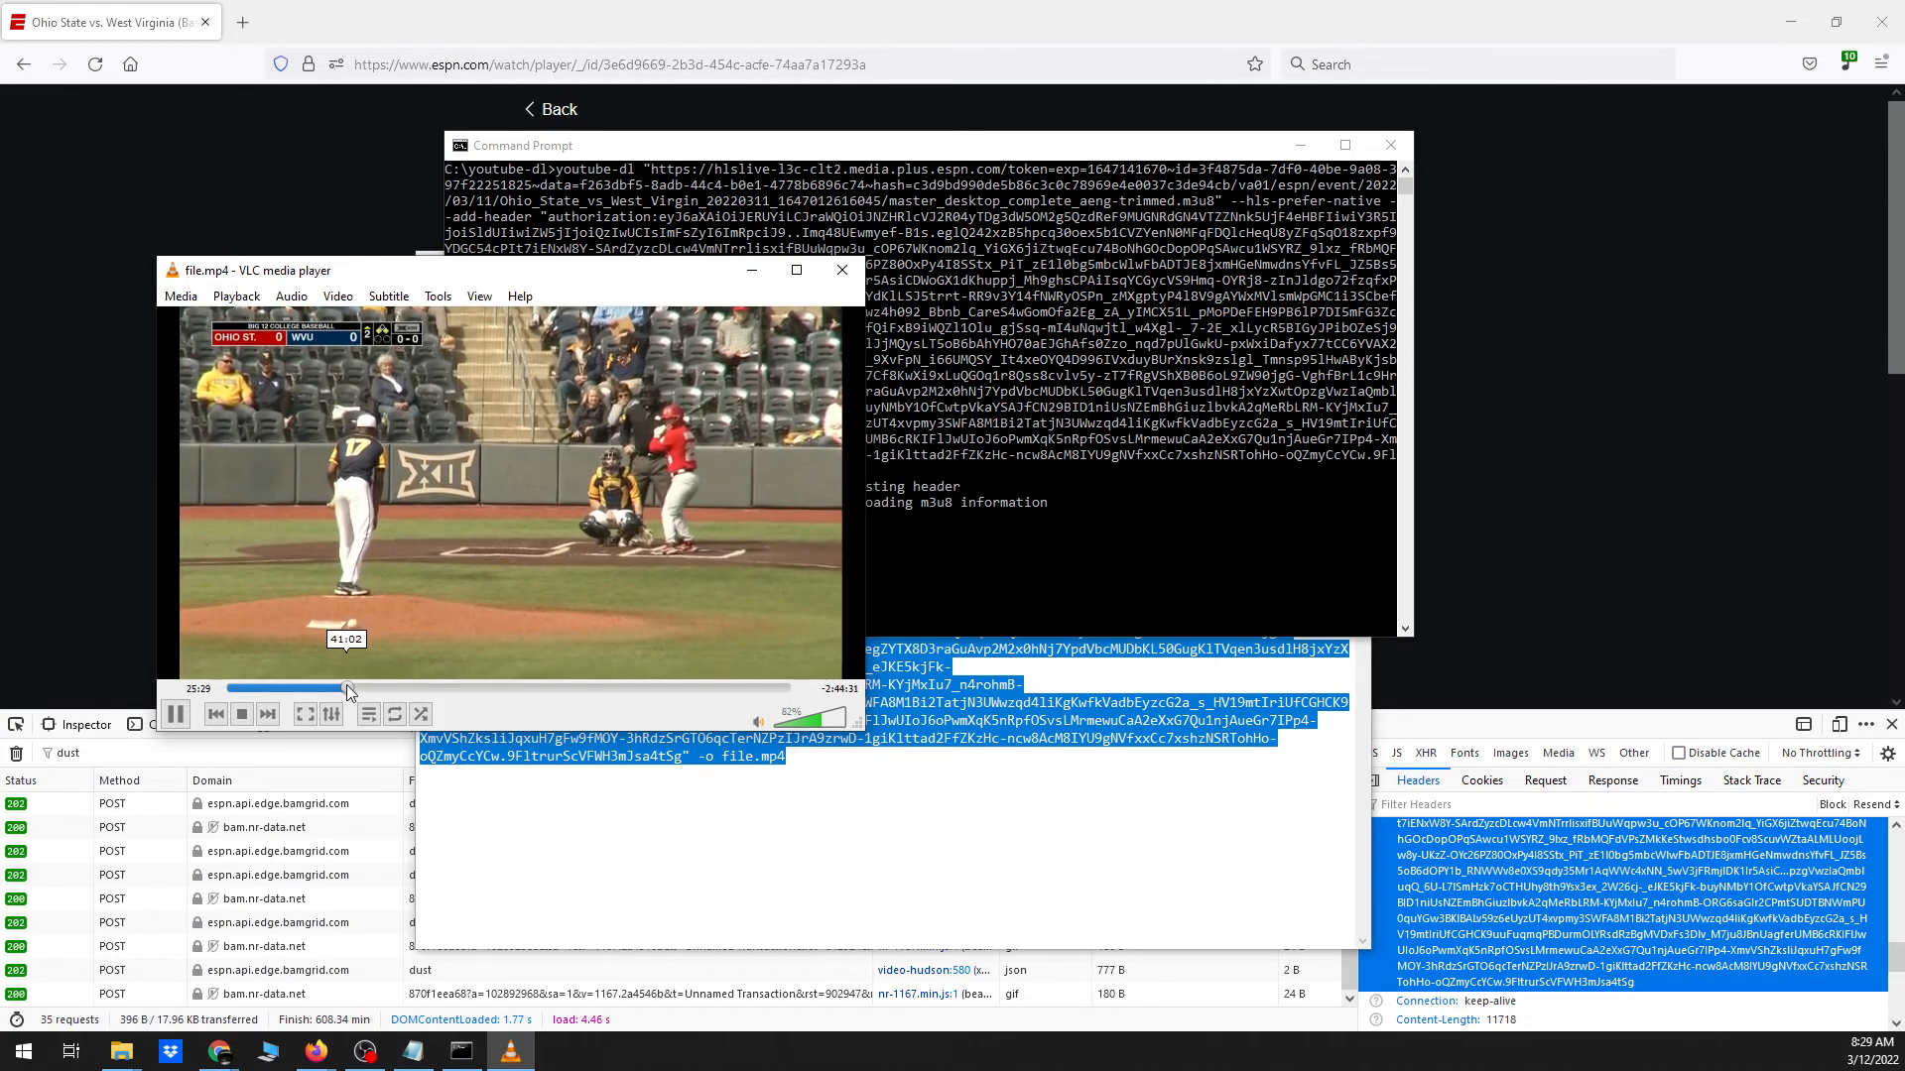
pyautogui.moveTo(347, 688); pyautogui.dragTo(510, 688)
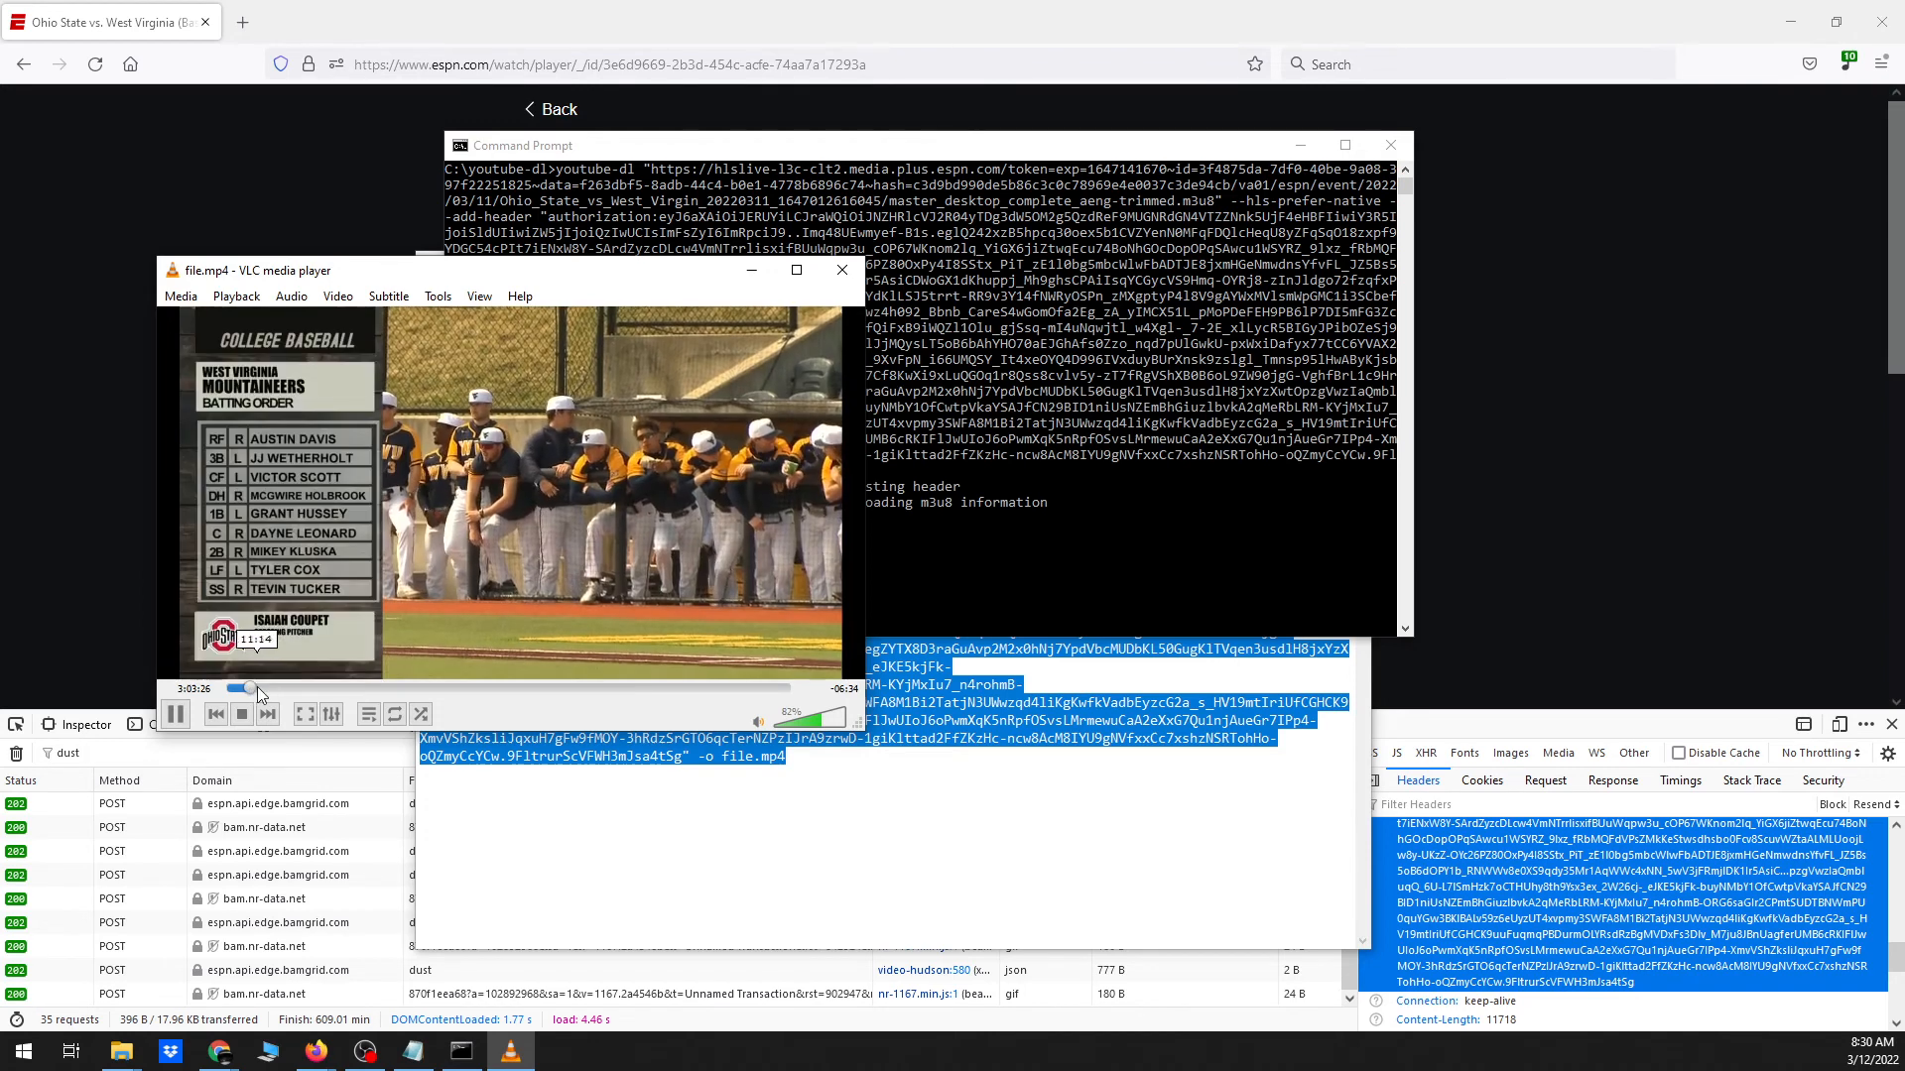
pyautogui.moveTo(243, 687); pyautogui.dragTo(281, 687)
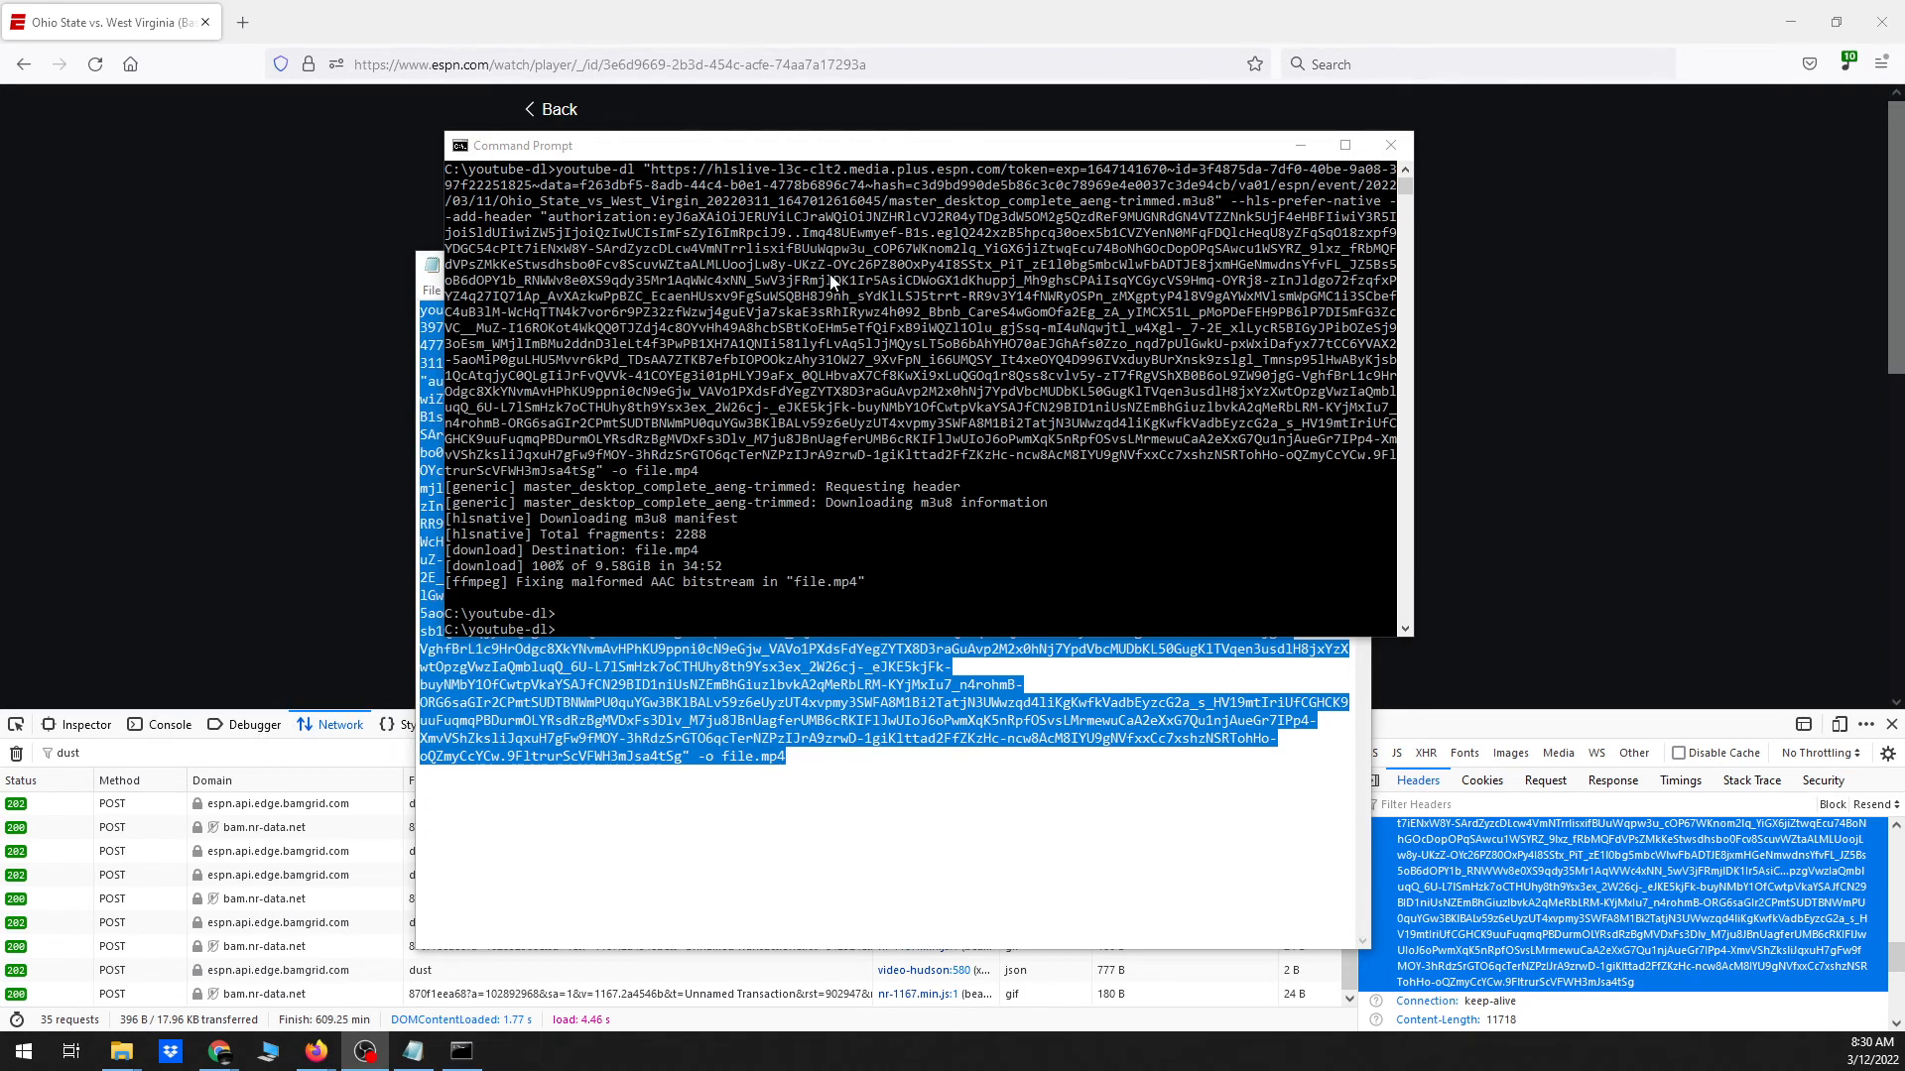
pyautogui.moveTo(1035, 487)
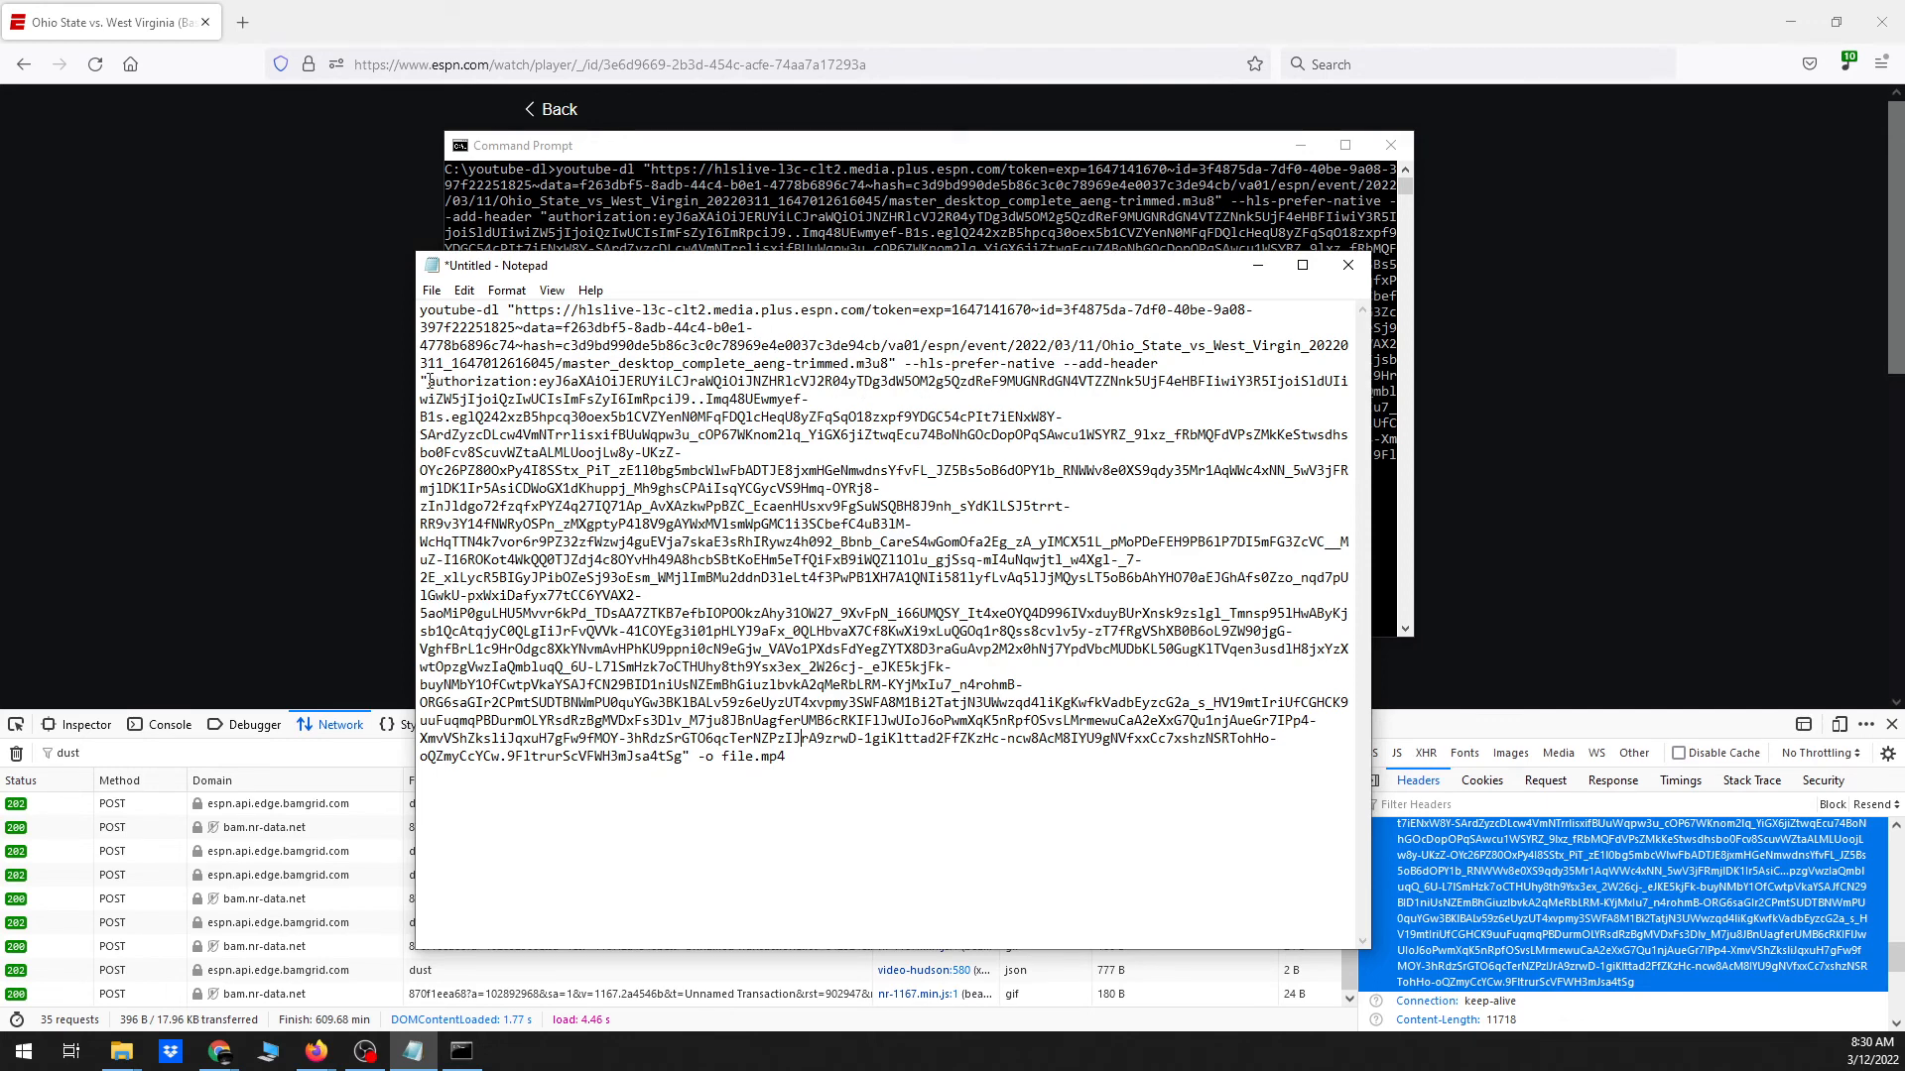
# Select the word 'authorization' in the command's --add-header argument
pyautogui.doubleClick(476, 380)
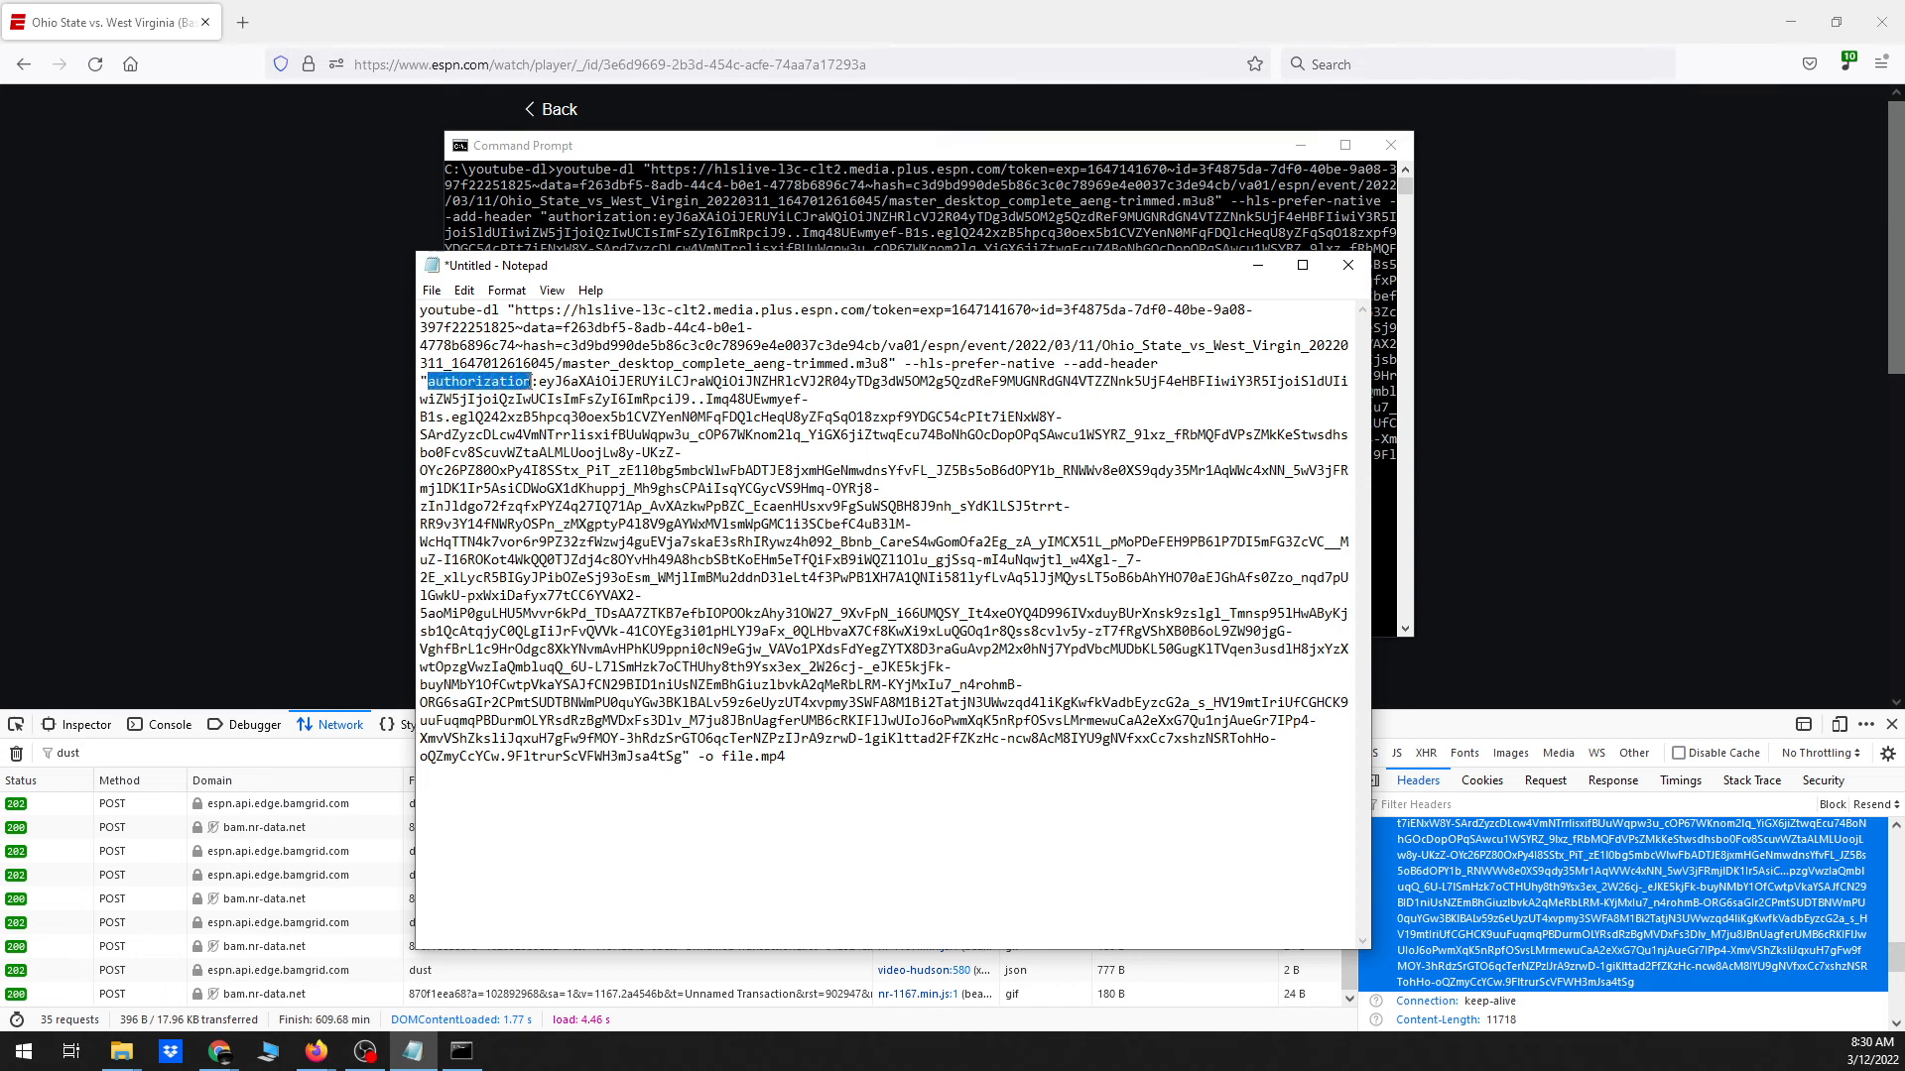